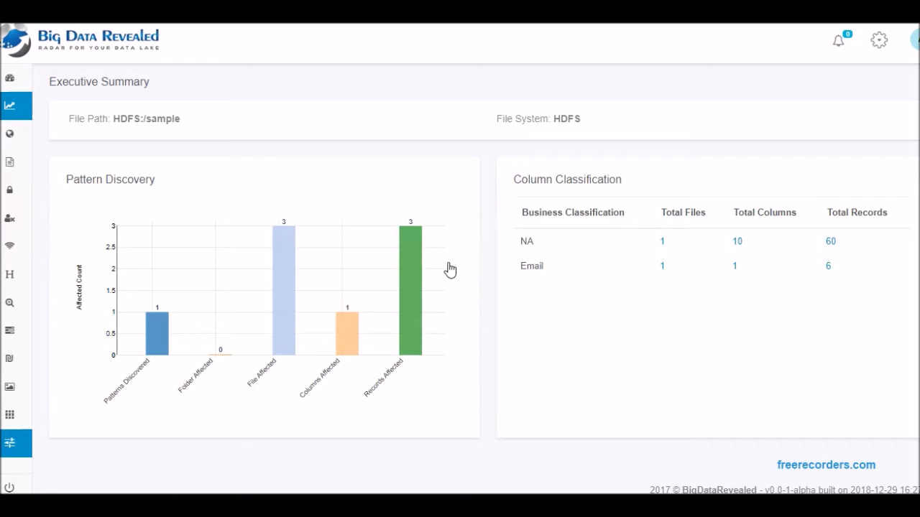
{"action": "mouse_move", "coordinate": [147, 368]}
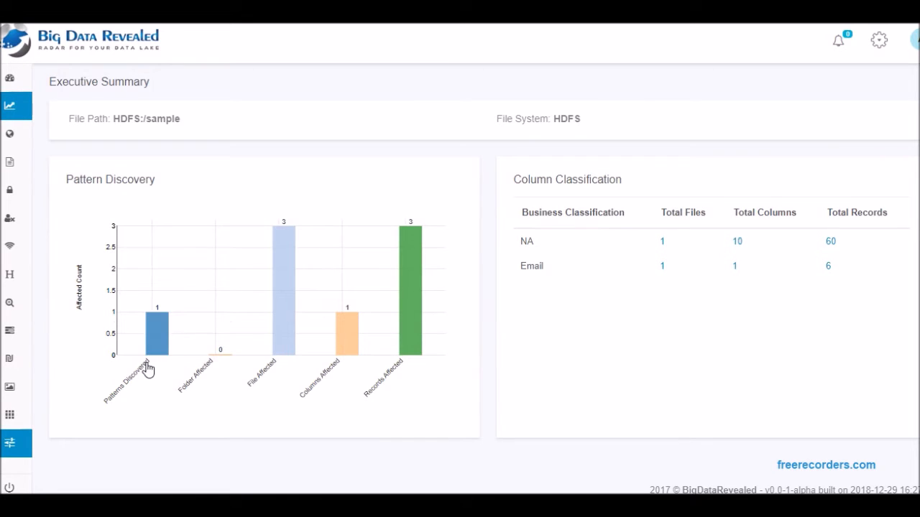
Step: Show the files in HDFS:/sample where the Email pattern was discovered
{"action": "left_click", "coordinate": [155, 331]}
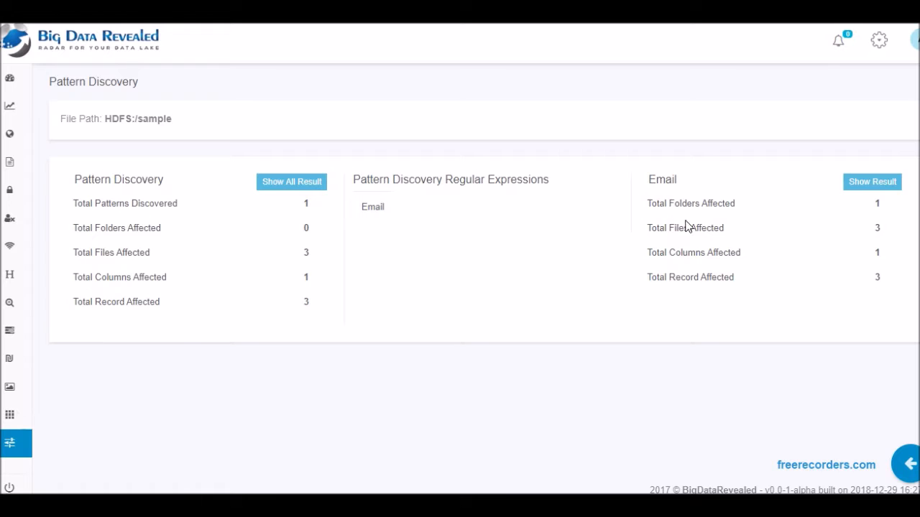
{"action": "left_click", "coordinate": [871, 181]}
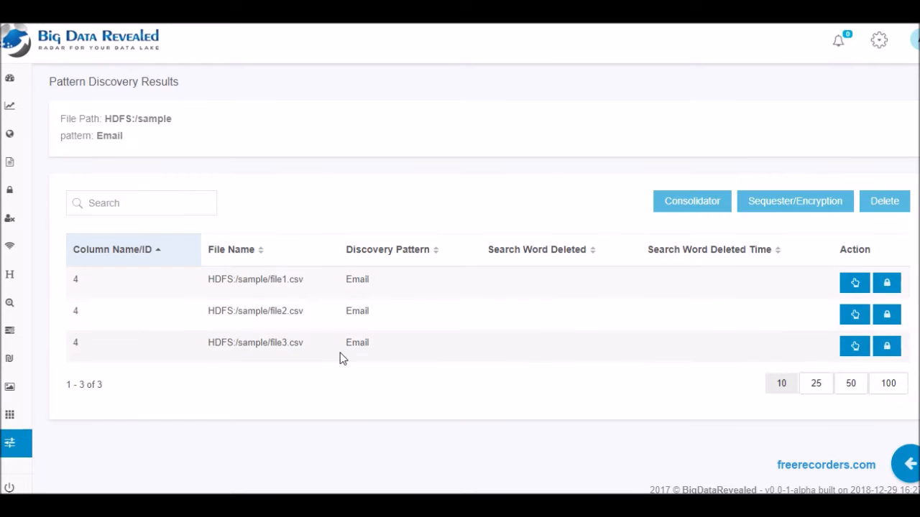
{"action": "mouse_move", "coordinate": [855, 286]}
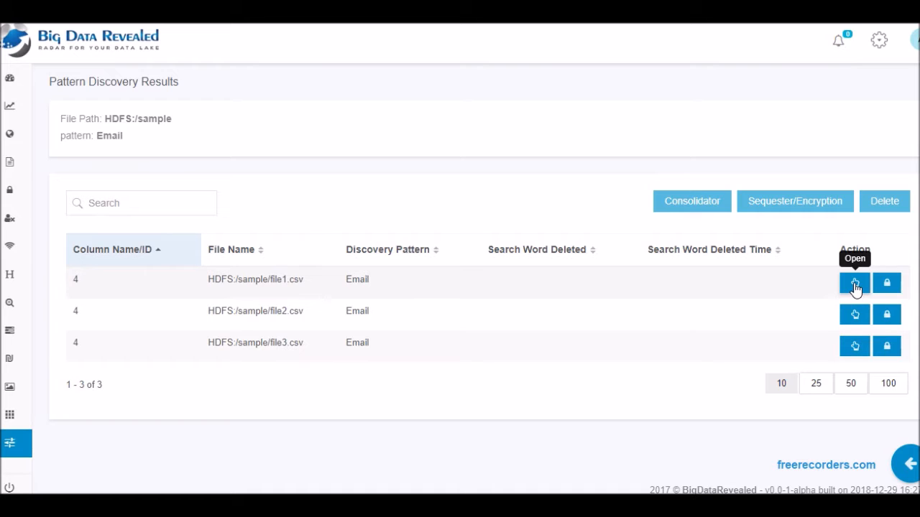
Step: View the combined match image for the StevePics job's MSER .bmp result
{"action": "left_click", "coordinate": [853, 282]}
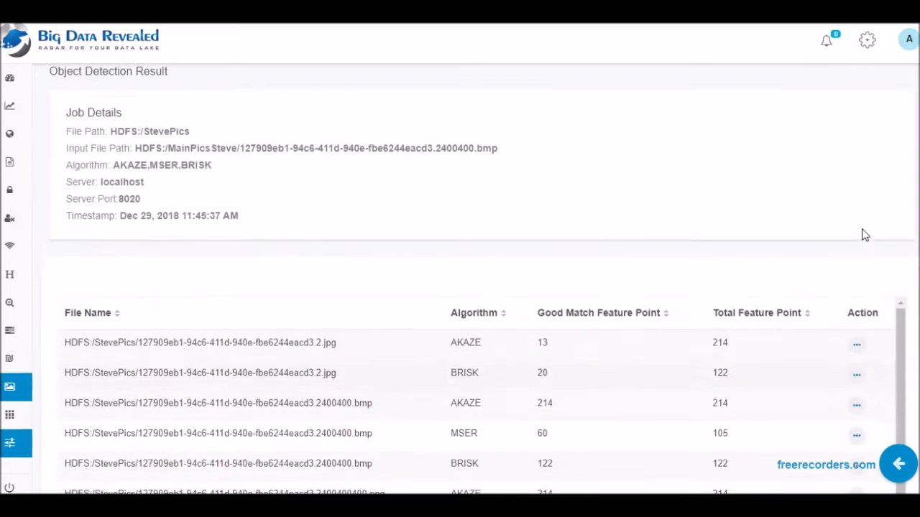
{"action": "scroll", "scroll_direction": "down", "scroll_amount": 3}
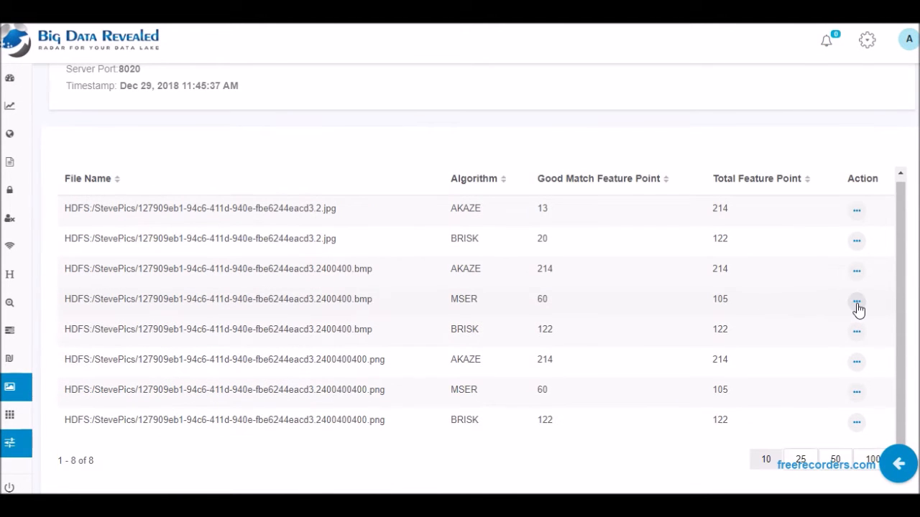
{"action": "left_click", "coordinate": [857, 300]}
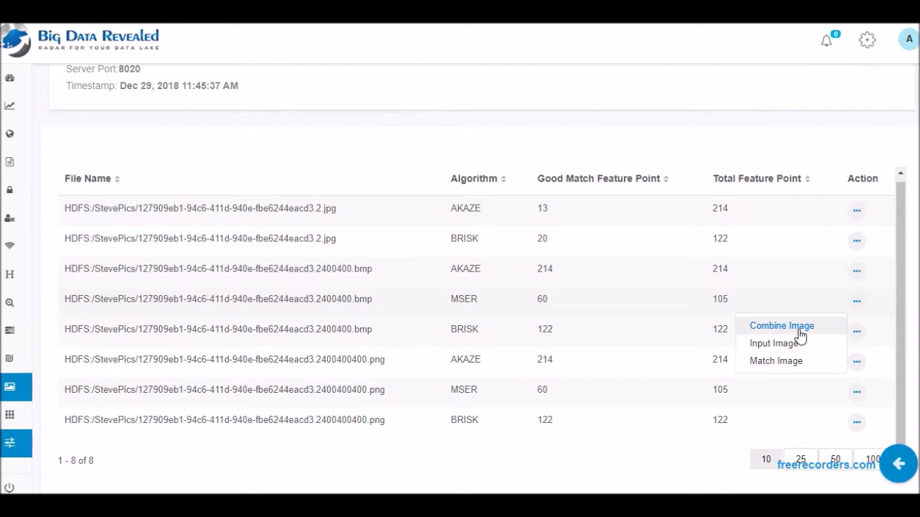
{"action": "left_click", "coordinate": [780, 325]}
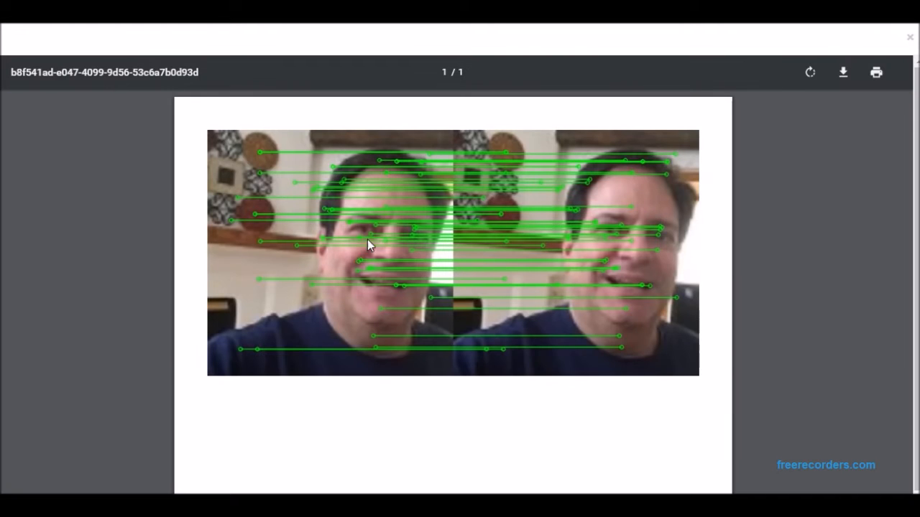
{"action": "mouse_move", "coordinate": [644, 238]}
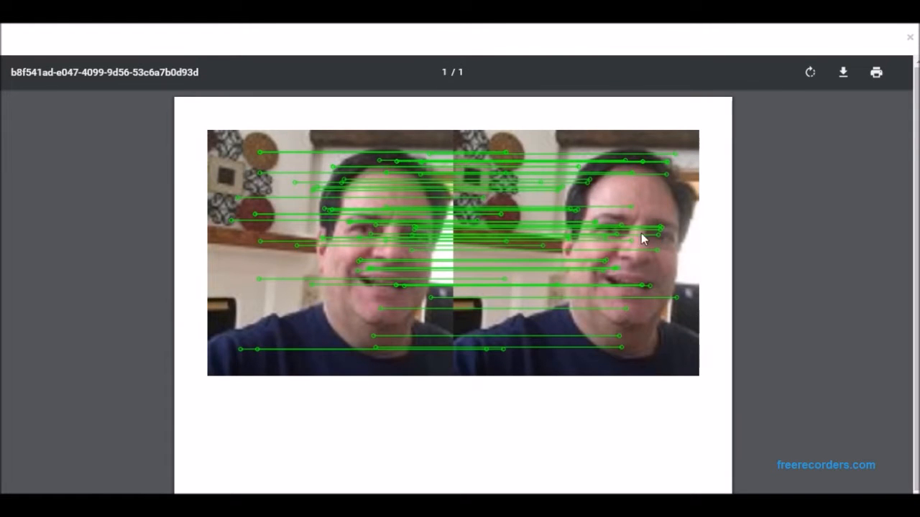
{"action": "mouse_move", "coordinate": [327, 248]}
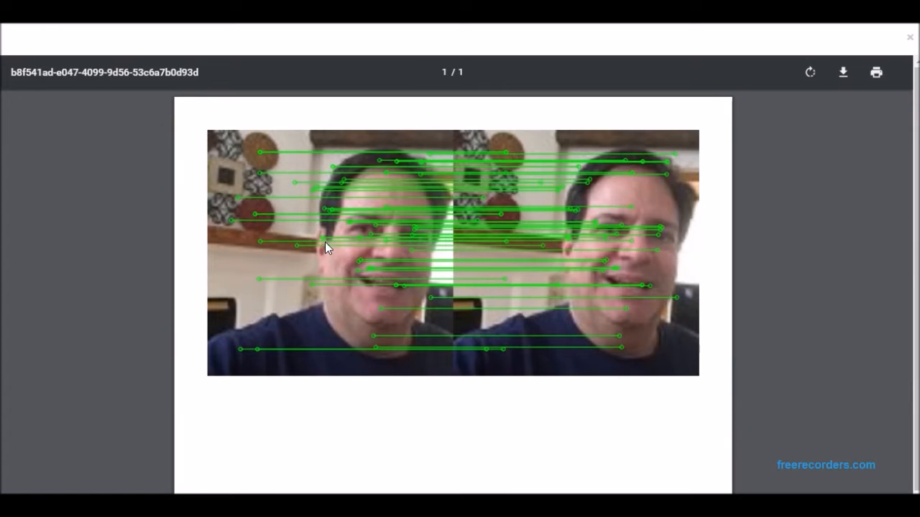
{"action": "mouse_move", "coordinate": [843, 135]}
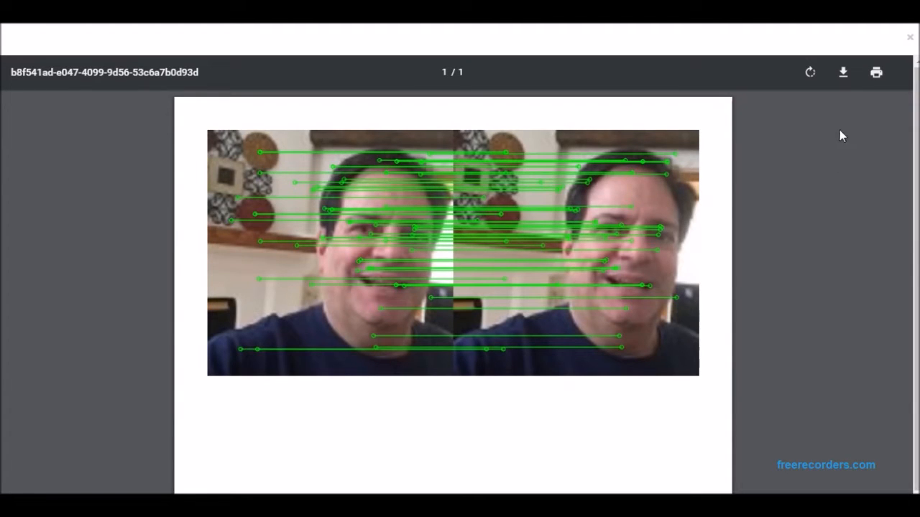
Step: Start and cancel saving that image, then view the AKAZE .bmp combined match
{"action": "left_click", "coordinate": [842, 72]}
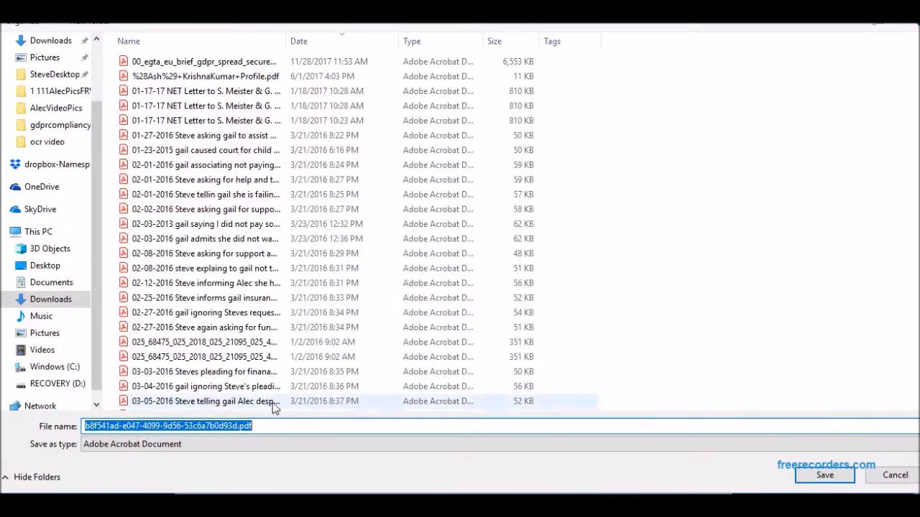
{"action": "left_click", "coordinate": [828, 476]}
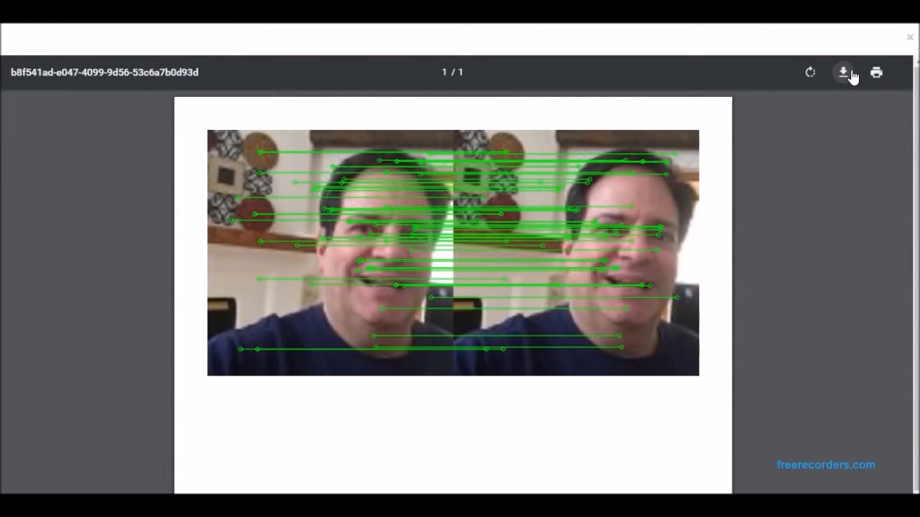
{"action": "mouse_move", "coordinate": [876, 72]}
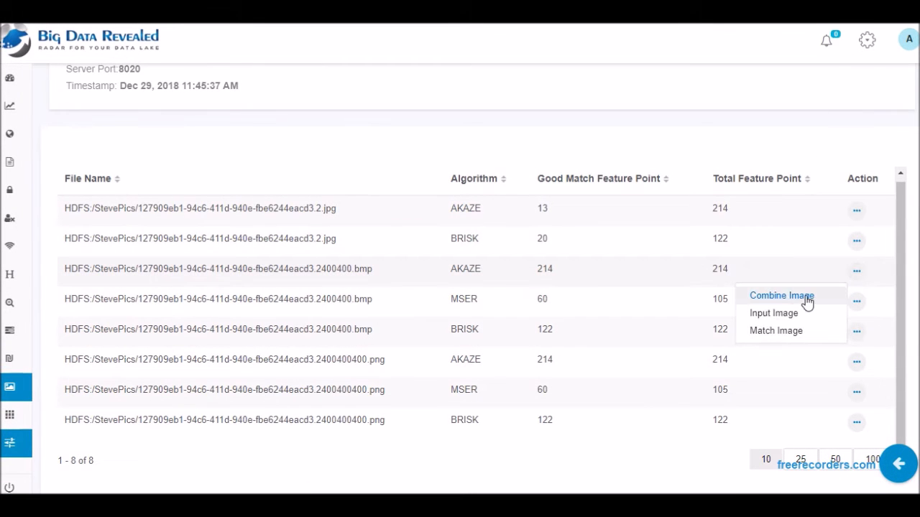
{"action": "left_click", "coordinate": [780, 296]}
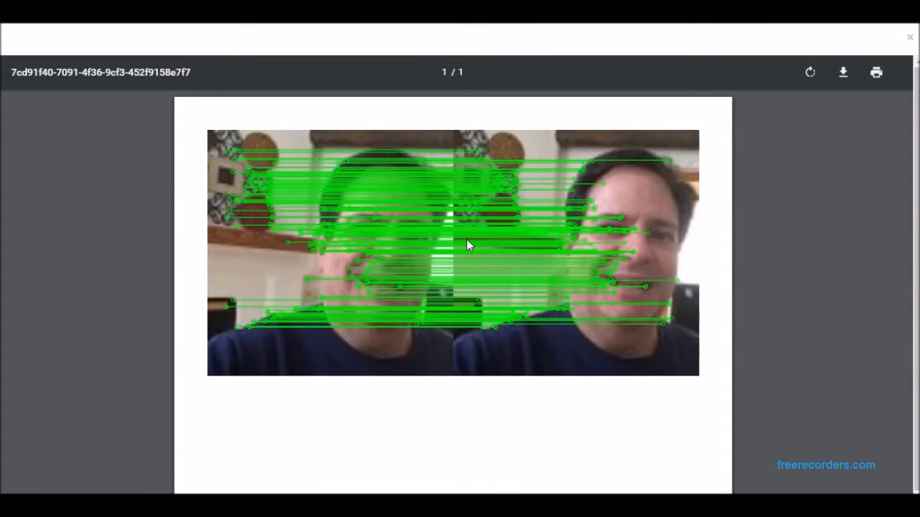
{"action": "mouse_move", "coordinate": [908, 38]}
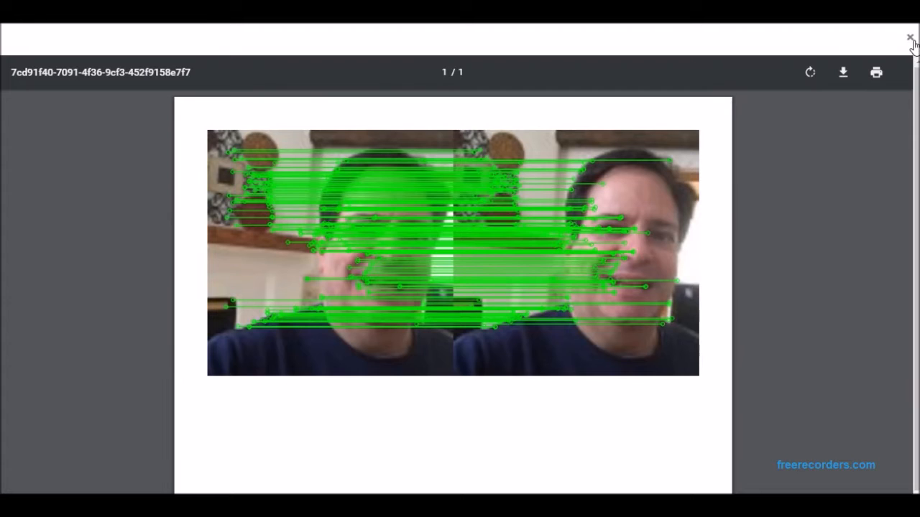
Step: Close the viewer and show the bookobject.jpg detection job's matched files
{"action": "left_click", "coordinate": [908, 36]}
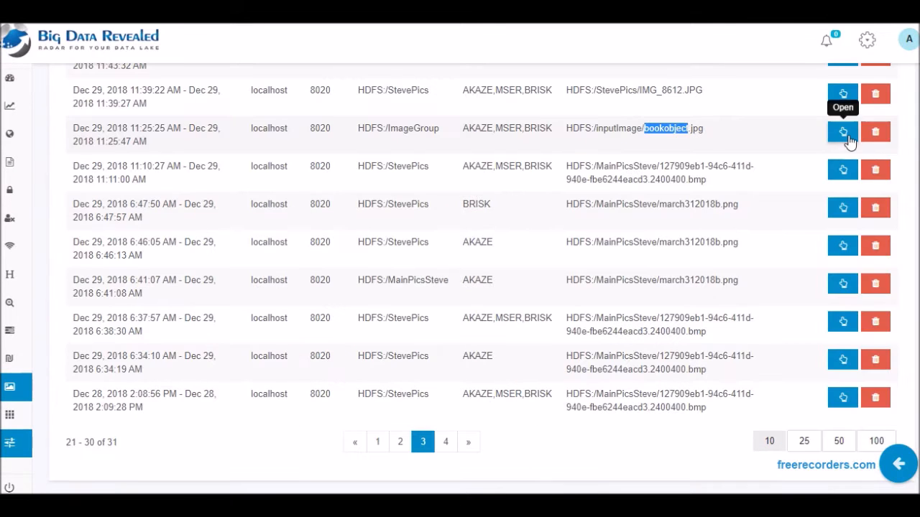
{"action": "left_click", "coordinate": [842, 132]}
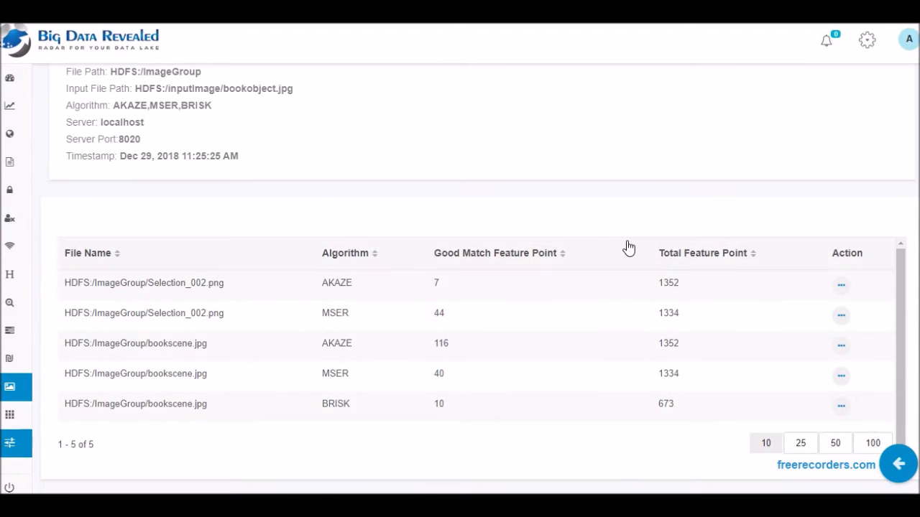
{"action": "mouse_move", "coordinate": [842, 345]}
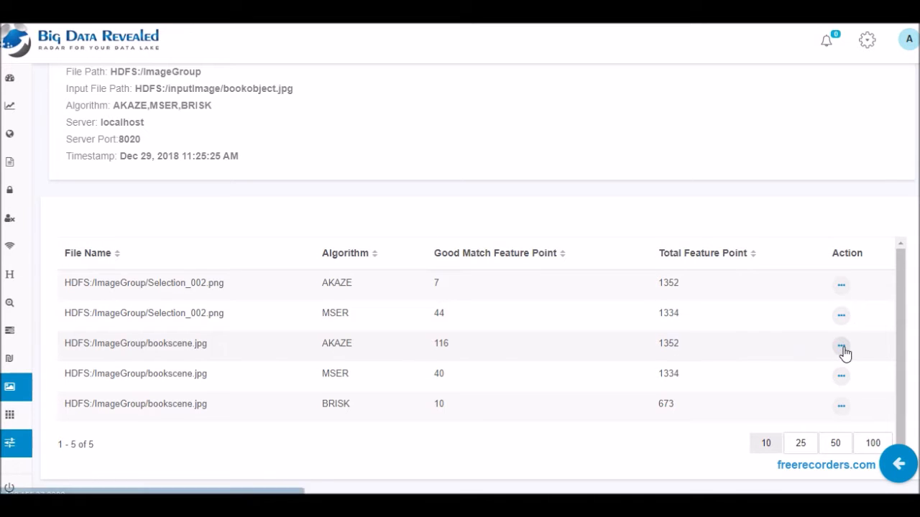
{"action": "mouse_move", "coordinate": [797, 373]}
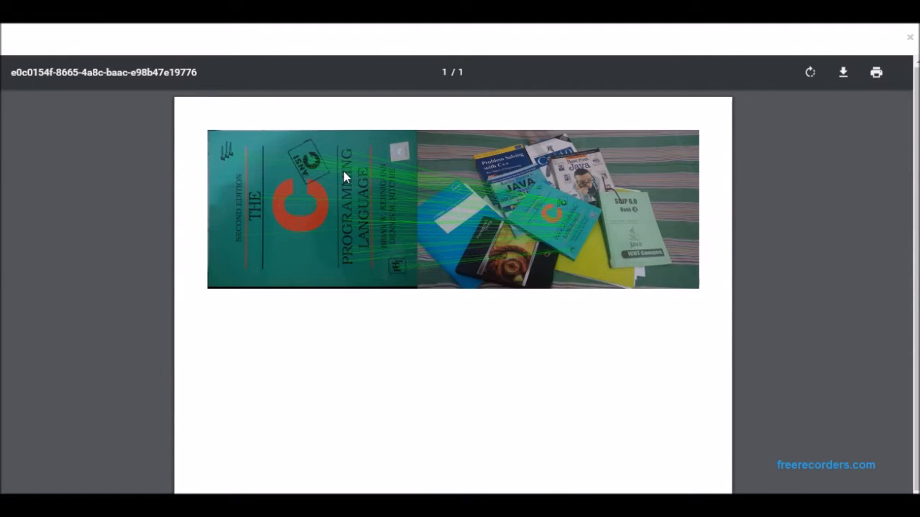
{"action": "mouse_move", "coordinate": [560, 216]}
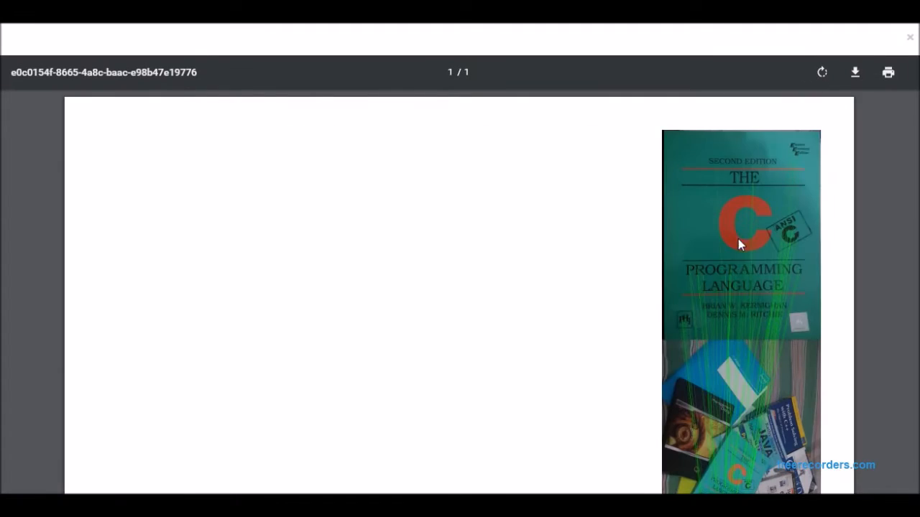
{"action": "mouse_move", "coordinate": [830, 97]}
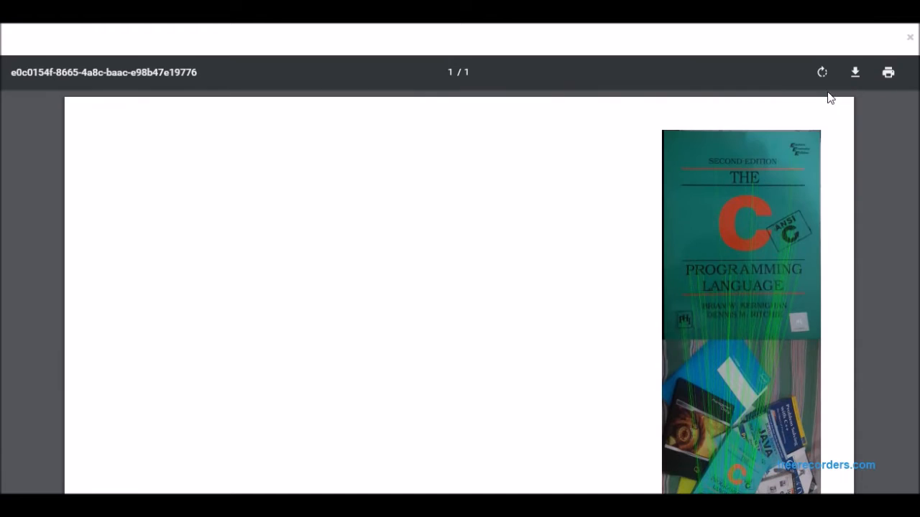
Step: View the job's C book cover input image, then the matched bookscene.jpg photo
{"action": "left_click", "coordinate": [910, 37]}
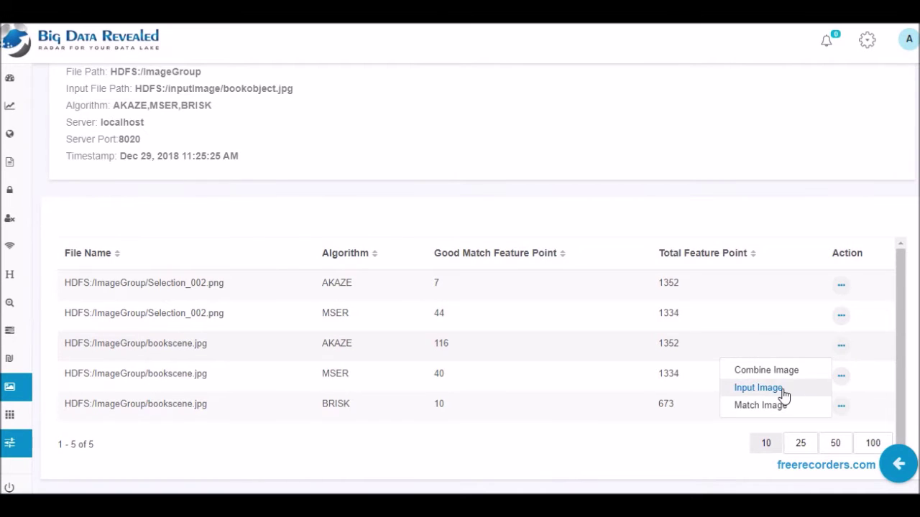
{"action": "left_click", "coordinate": [759, 388]}
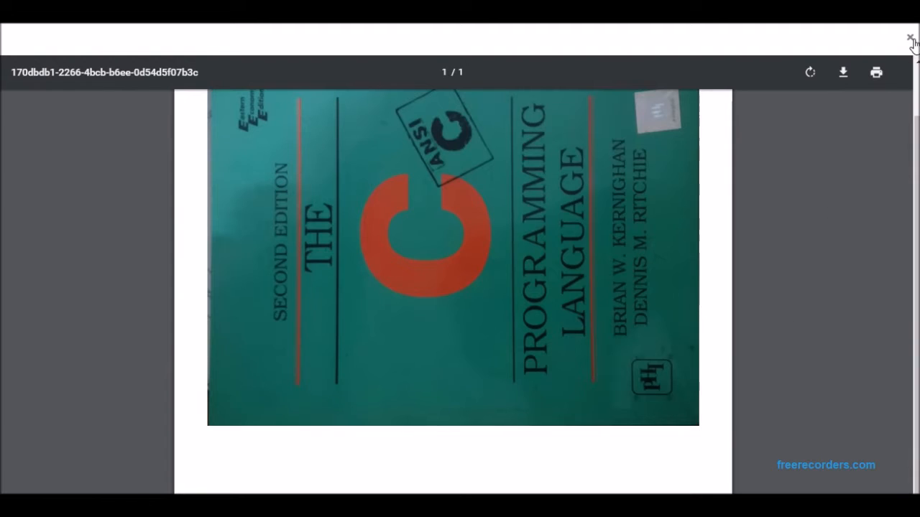
{"action": "left_click", "coordinate": [908, 36]}
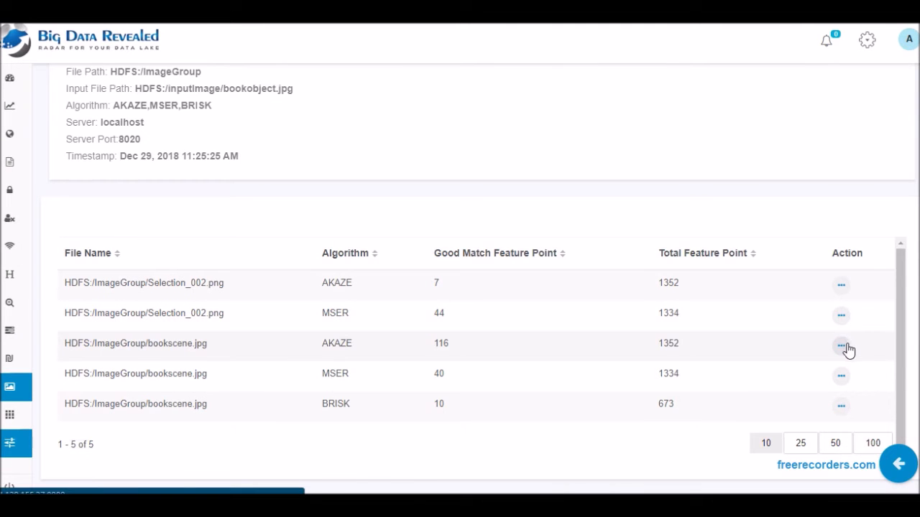
{"action": "left_click", "coordinate": [841, 345]}
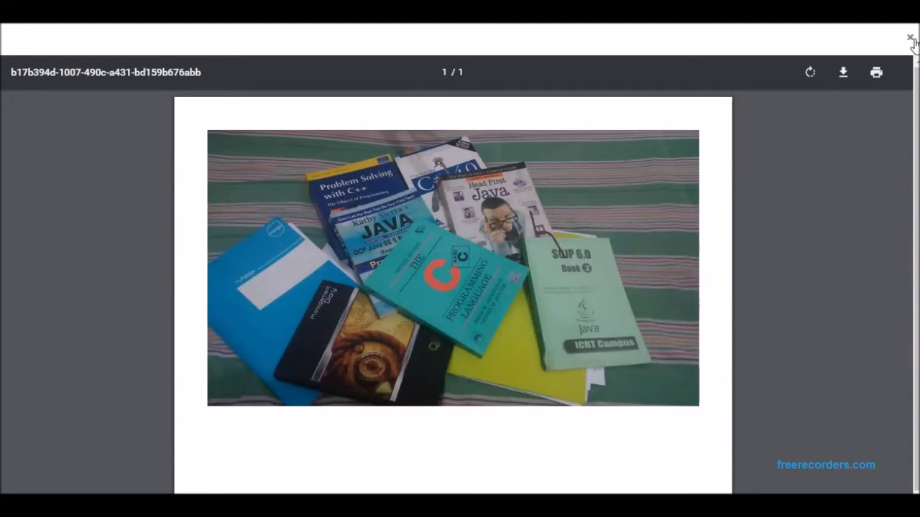
Step: View combined match images for AlecOnCouchHeadTurnedSlightly and AlecOnCouchHeadTurnedSlightly4.jpg
{"action": "left_click", "coordinate": [908, 35]}
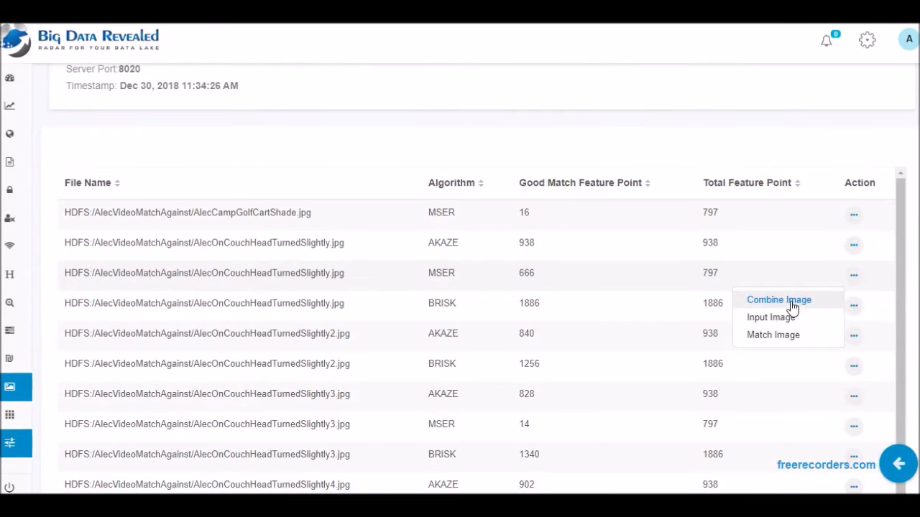
{"action": "left_click", "coordinate": [779, 300]}
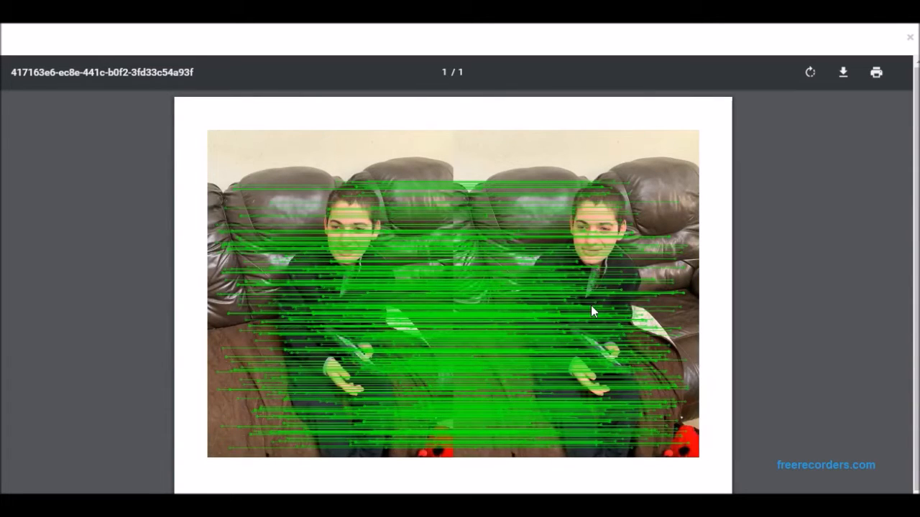
{"action": "mouse_move", "coordinate": [346, 350]}
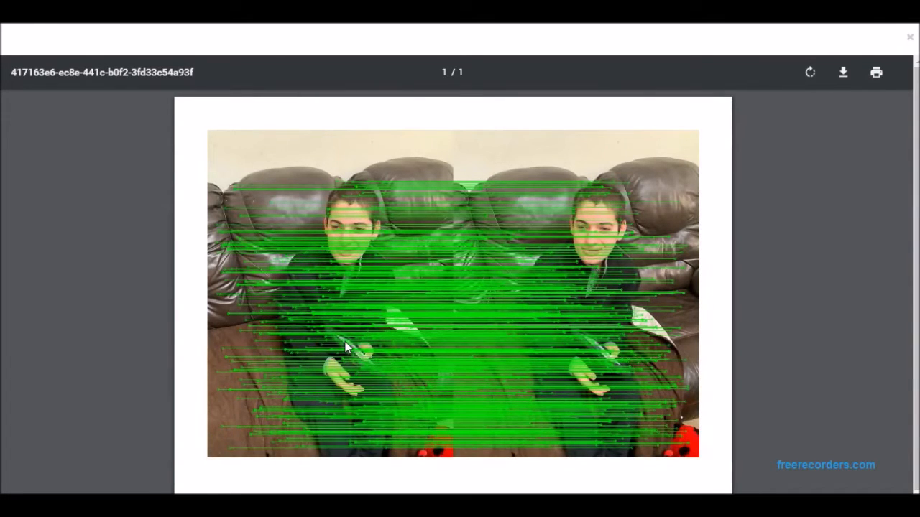
{"action": "mouse_move", "coordinate": [908, 38]}
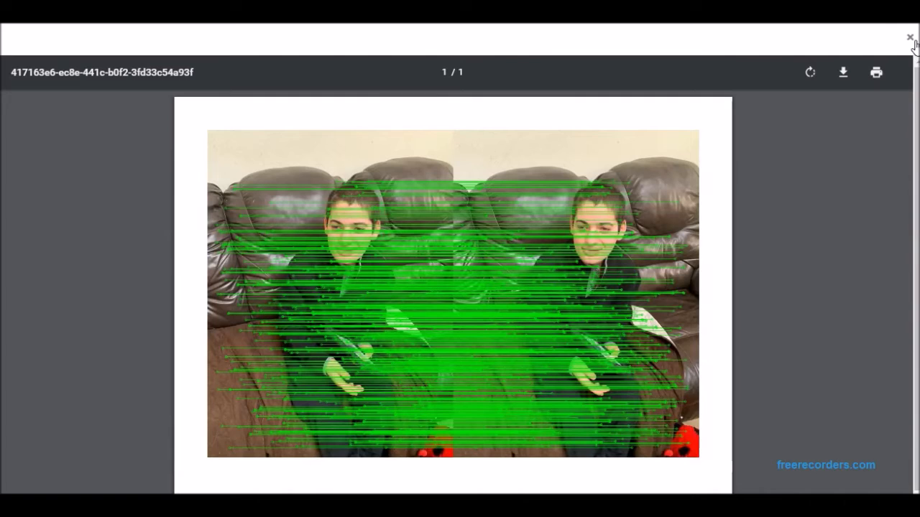
{"action": "left_click", "coordinate": [908, 37]}
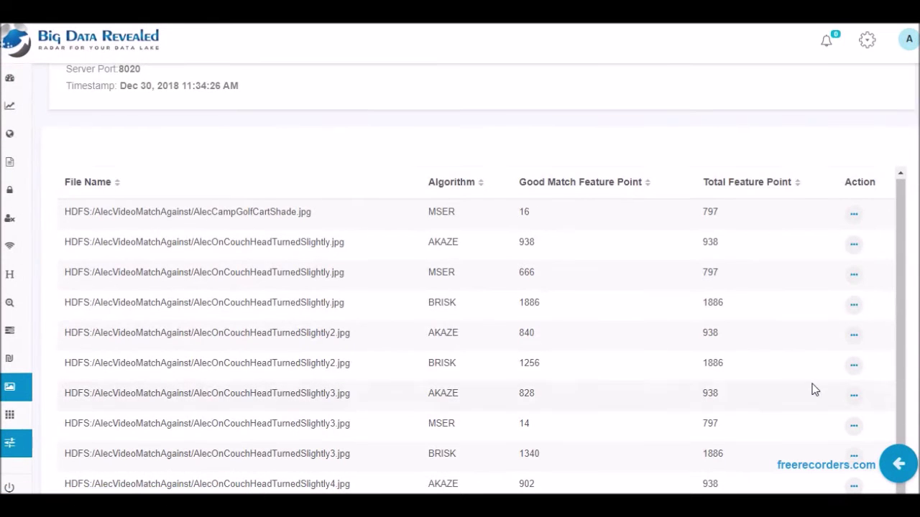
{"action": "mouse_move", "coordinate": [815, 387]}
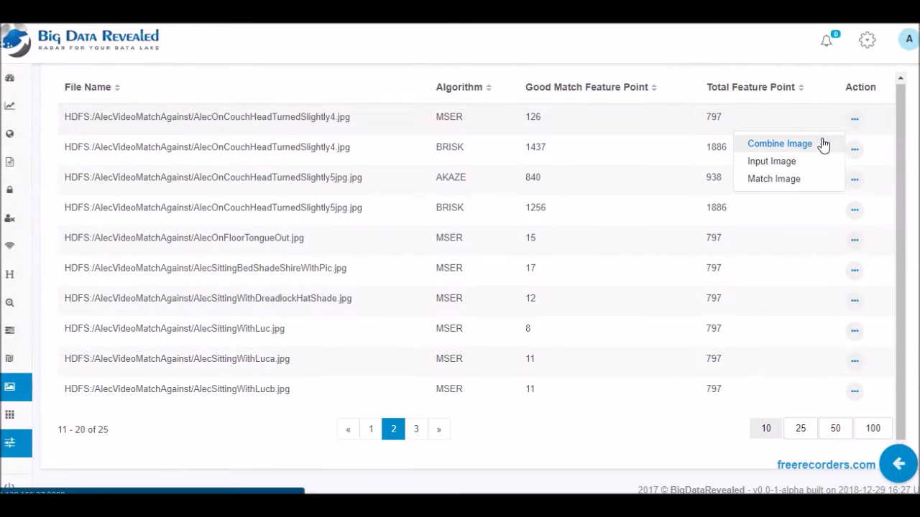
{"action": "left_click", "coordinate": [808, 151]}
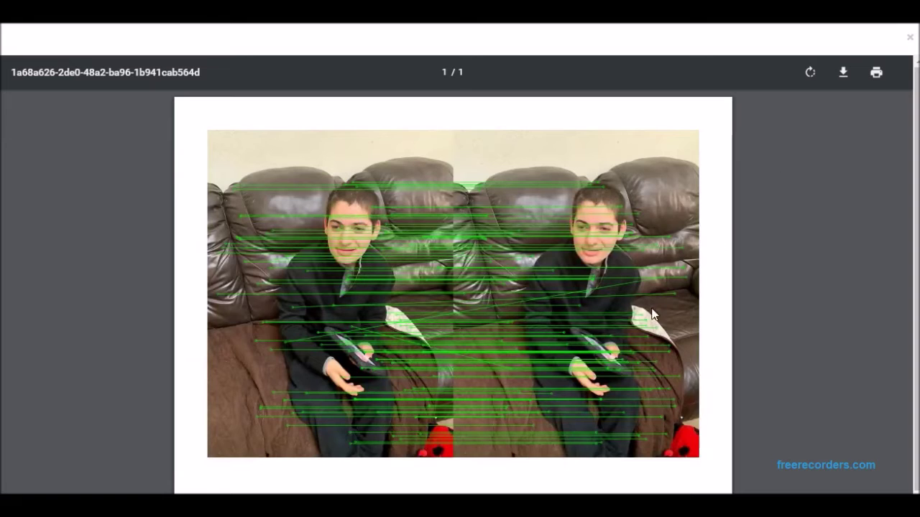
{"action": "mouse_move", "coordinate": [340, 242]}
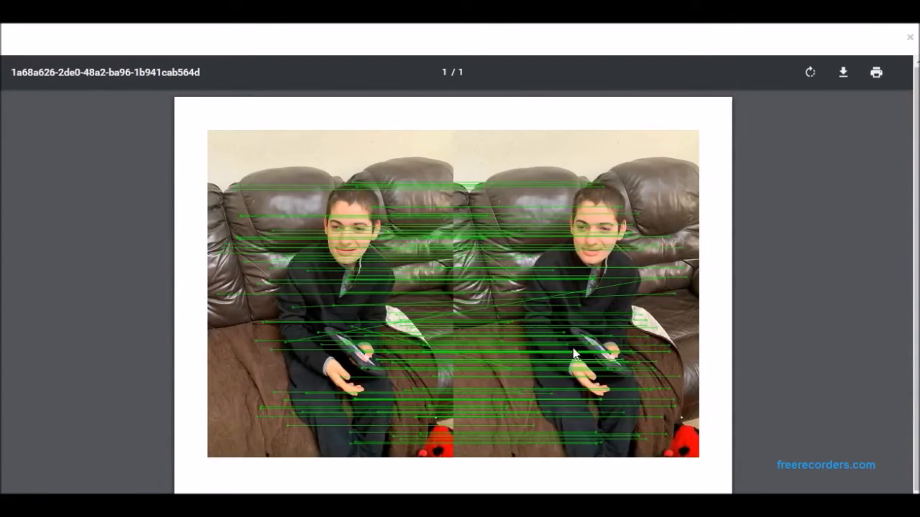
{"action": "mouse_move", "coordinate": [610, 375]}
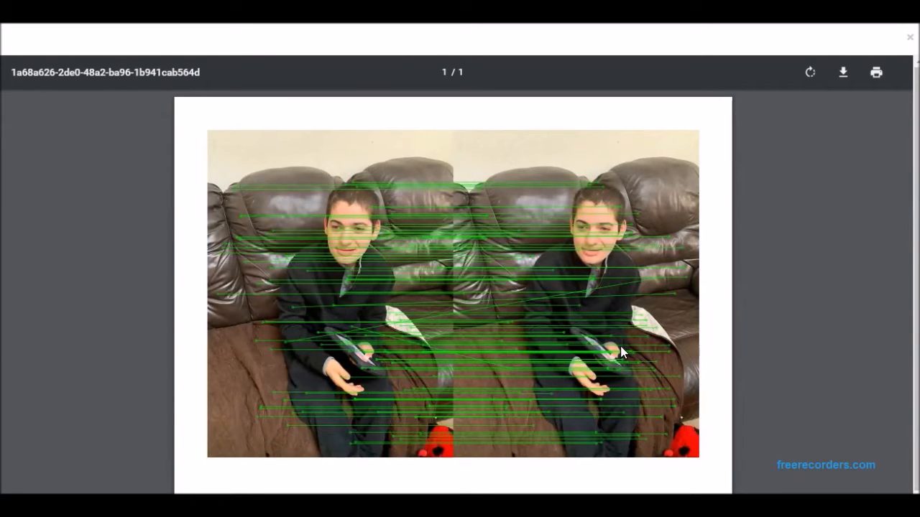
{"action": "mouse_move", "coordinate": [667, 275]}
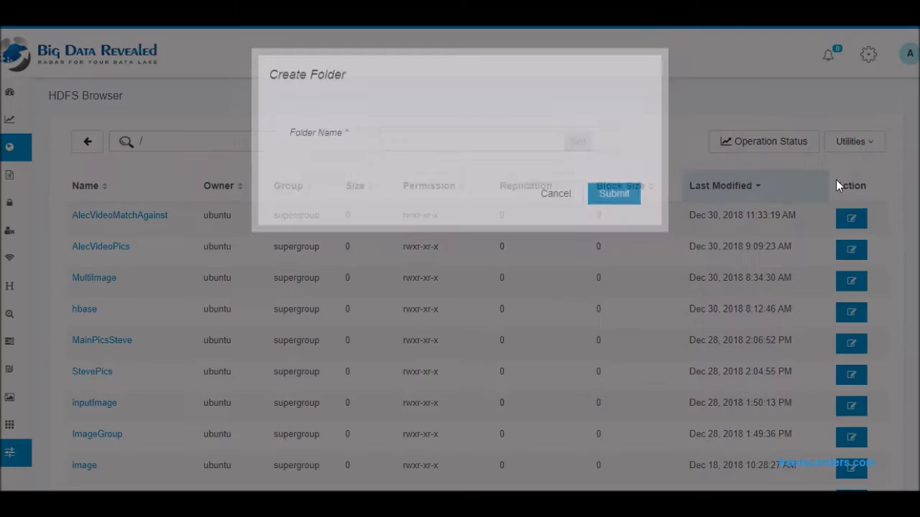
Step: Upload AlecOnCouchHeadTurnedSlightly.jpg from the local disk to the HDFS root
{"action": "left_click", "coordinate": [613, 194]}
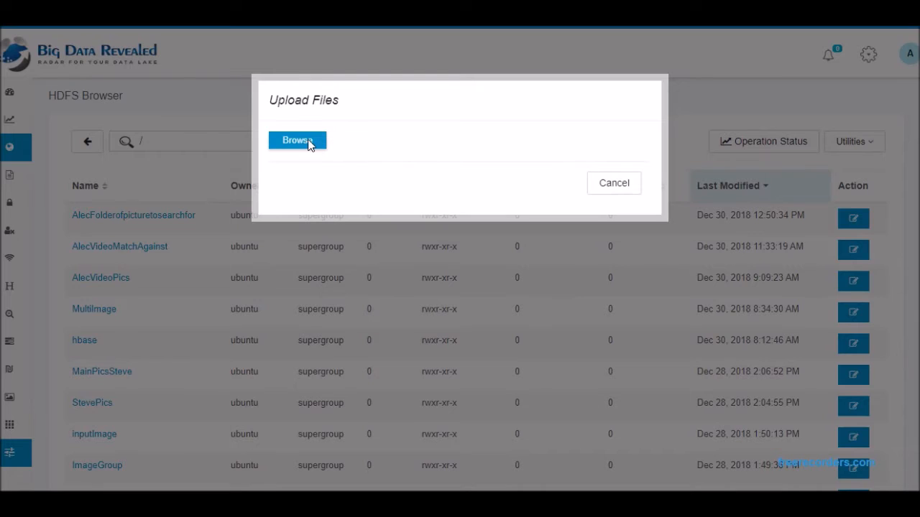
{"action": "left_click", "coordinate": [296, 141]}
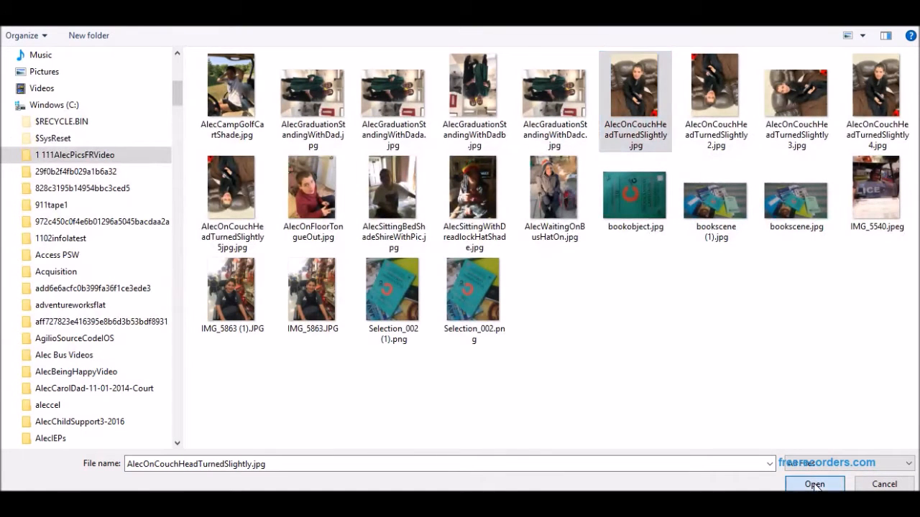
{"action": "left_click", "coordinate": [813, 484]}
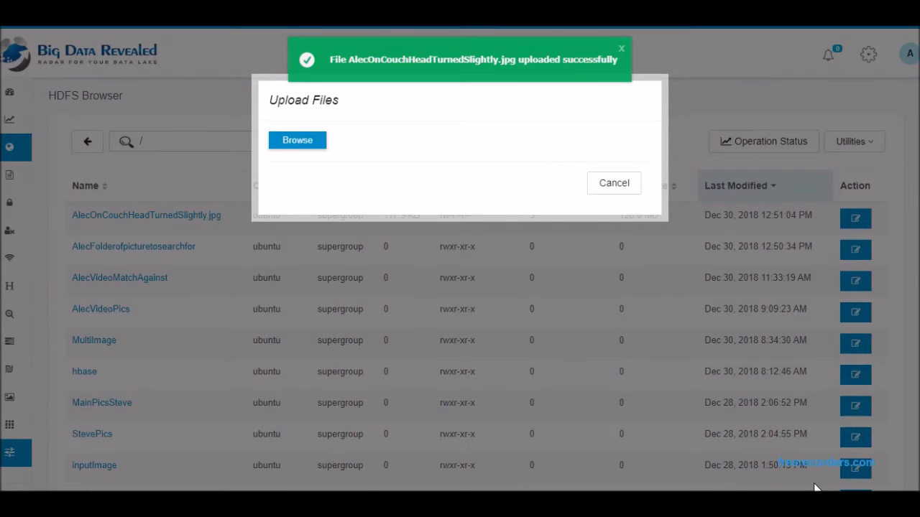
{"action": "mouse_move", "coordinate": [620, 259]}
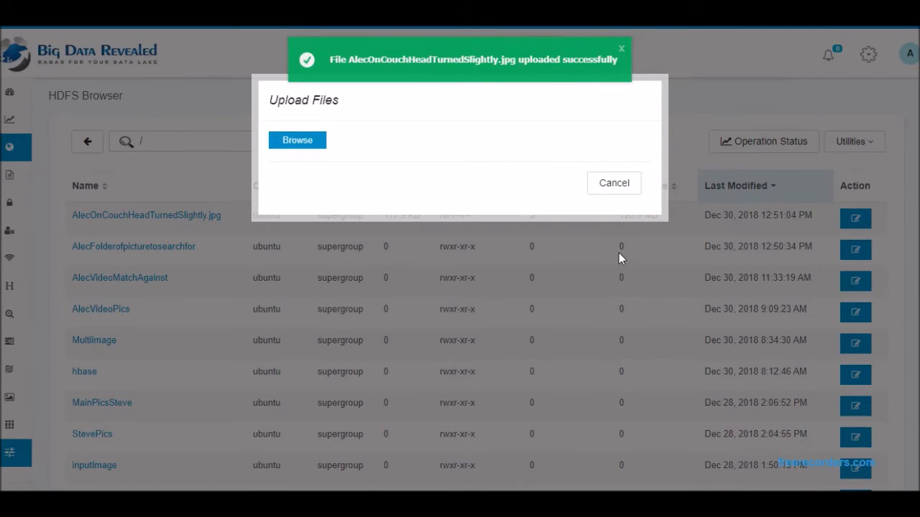
{"action": "left_click", "coordinate": [614, 183]}
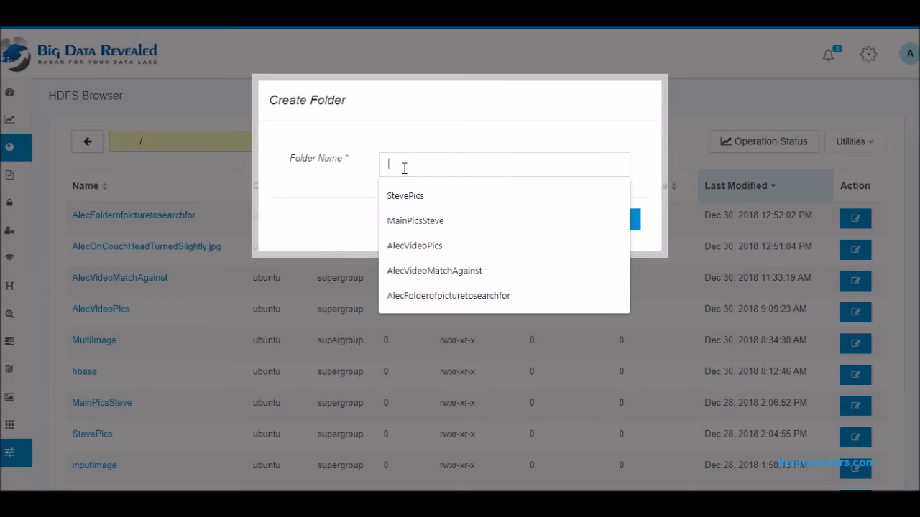
Step: Create the new HDFS folder named folerofphotostosearchandmatch
{"action": "type", "text": "folerofphotostosearchandmatch"}
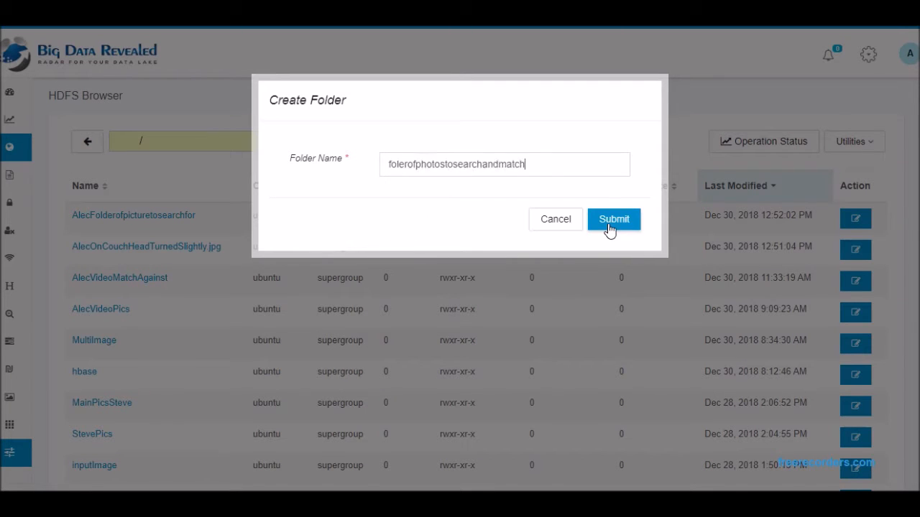
{"action": "left_click", "coordinate": [612, 219]}
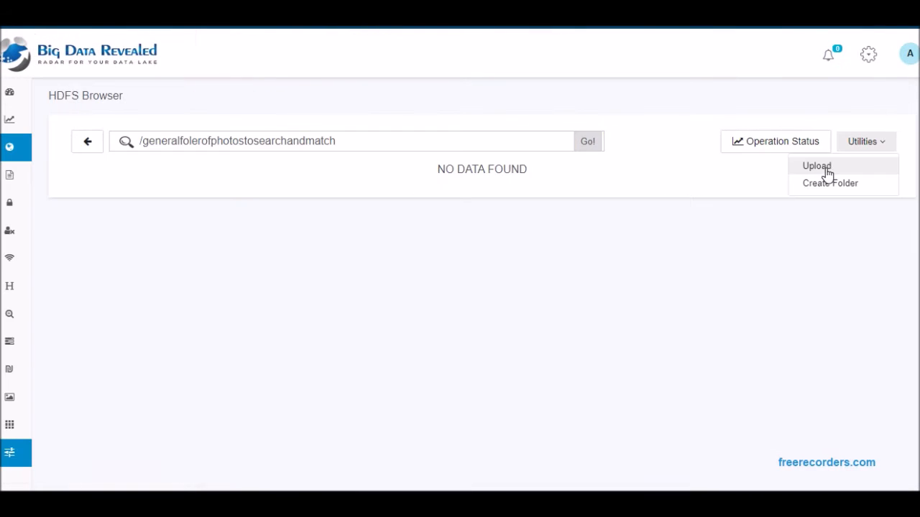
Step: Upload all 22 local photos into the new HDFS photos folder
{"action": "left_click", "coordinate": [816, 165]}
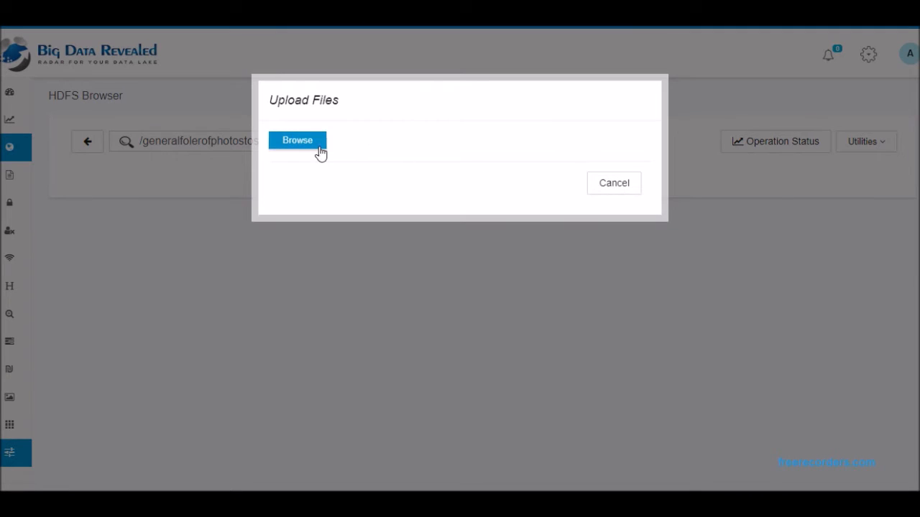
{"action": "left_click", "coordinate": [297, 141]}
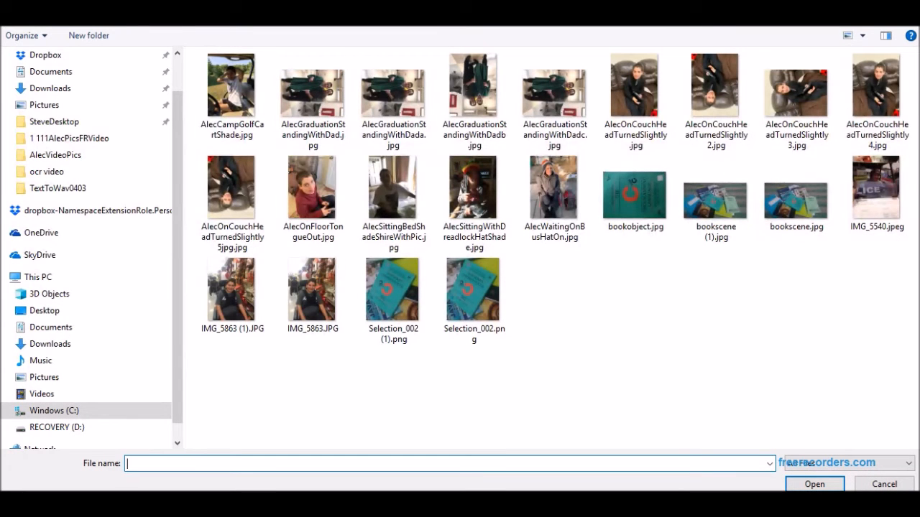
{"action": "left_click", "coordinate": [231, 87]}
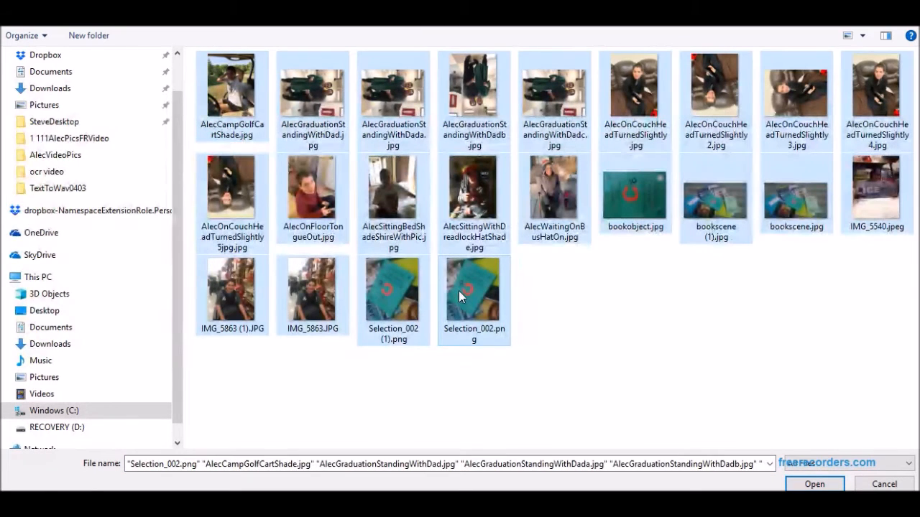
{"action": "left_click", "coordinate": [819, 485]}
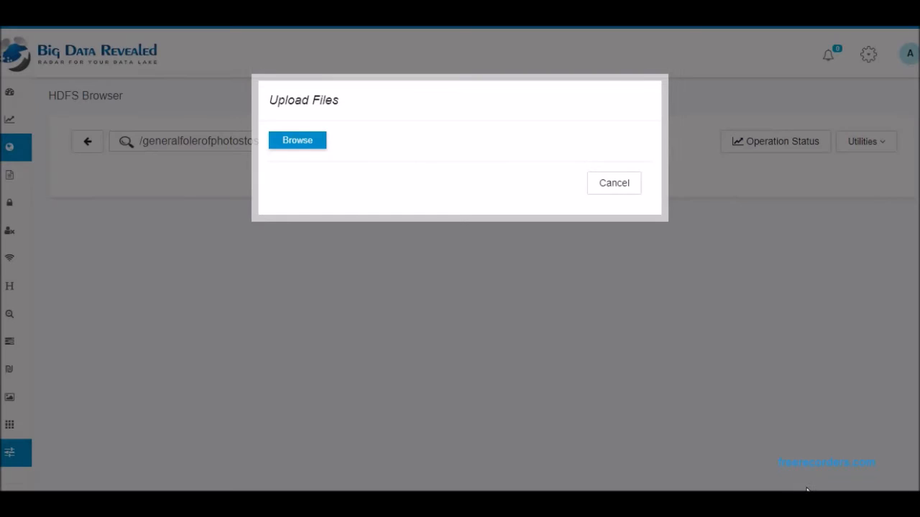
{"action": "left_click", "coordinate": [297, 141]}
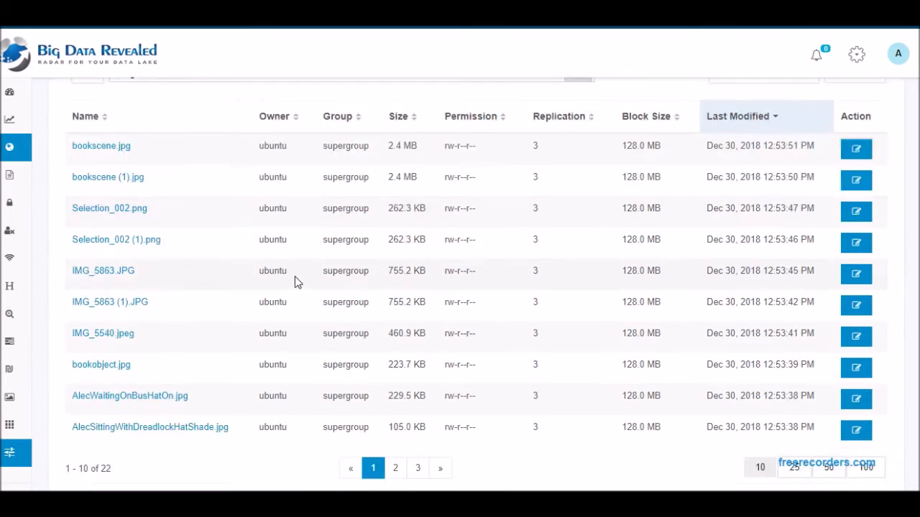
{"action": "scroll", "scroll_direction": "down", "scroll_amount": 3}
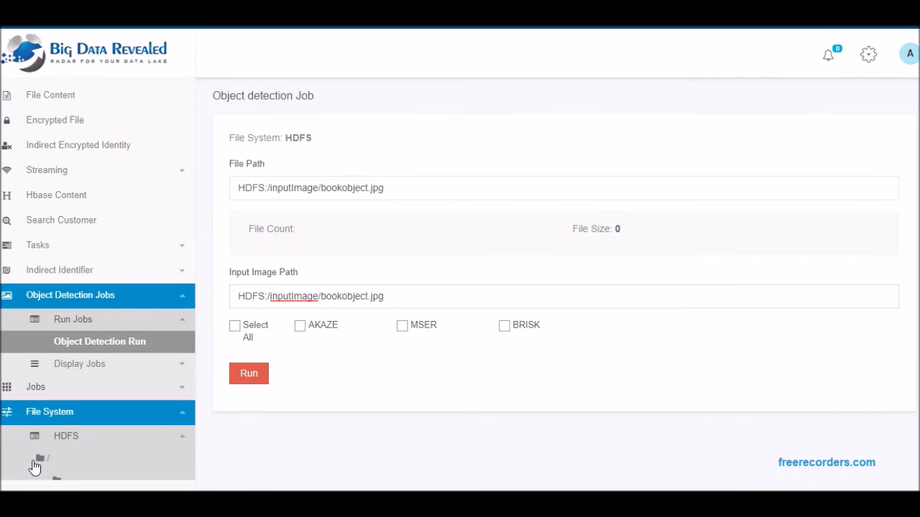
Step: Run the bookobject.jpg job on the ImageGroup folder with all algorithms enabled
{"action": "left_click", "coordinate": [38, 455]}
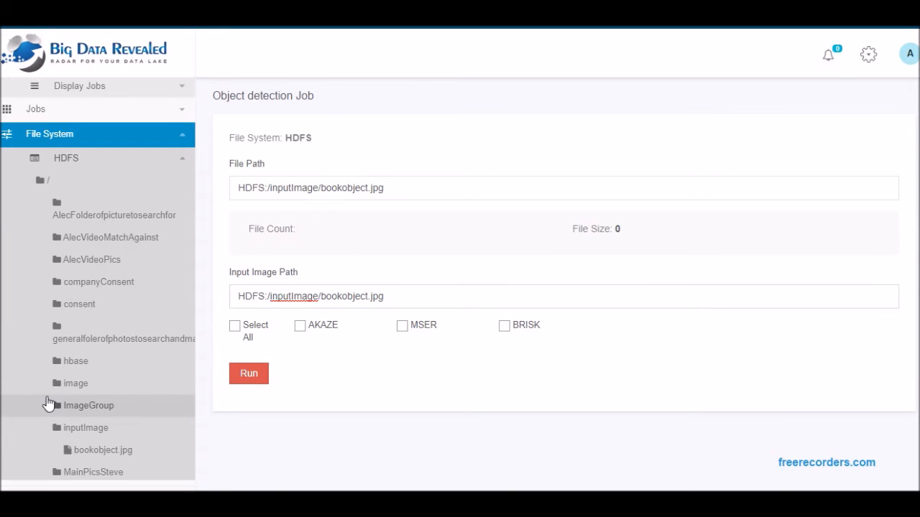
{"action": "left_click", "coordinate": [89, 405]}
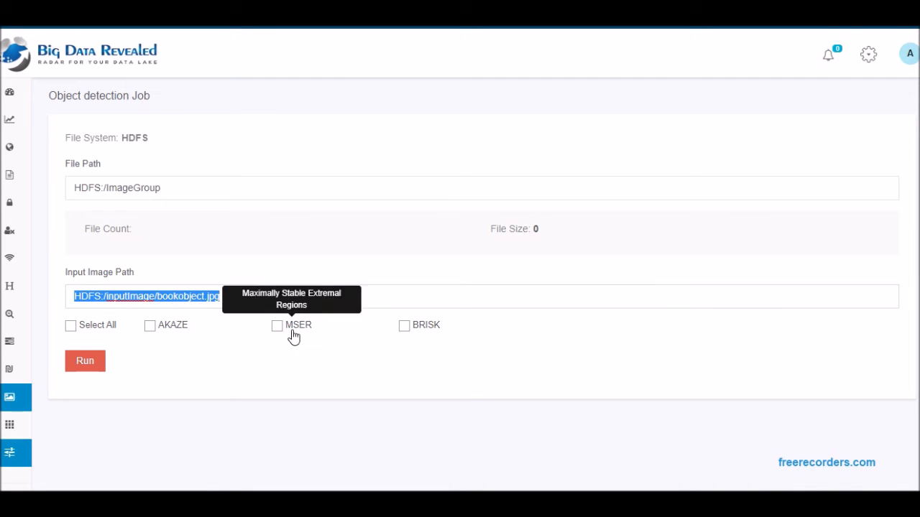
{"action": "mouse_move", "coordinate": [70, 334]}
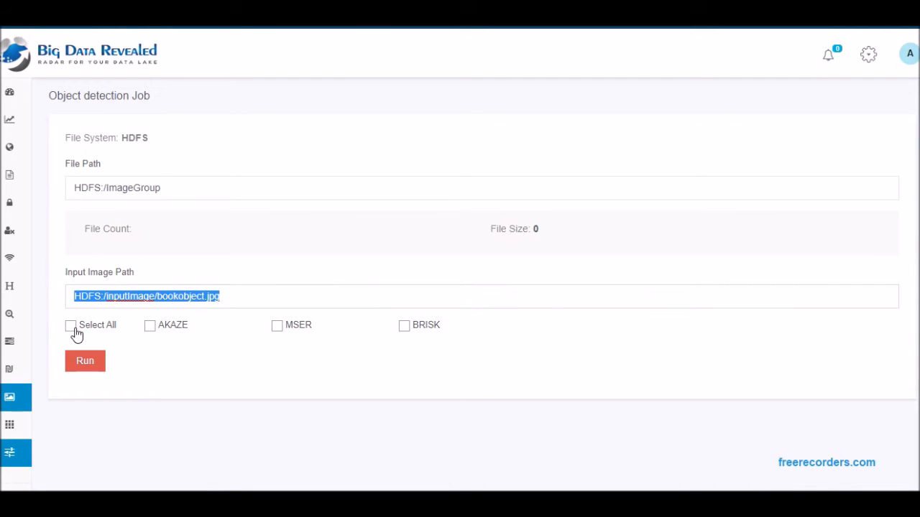
{"action": "left_click", "coordinate": [69, 325]}
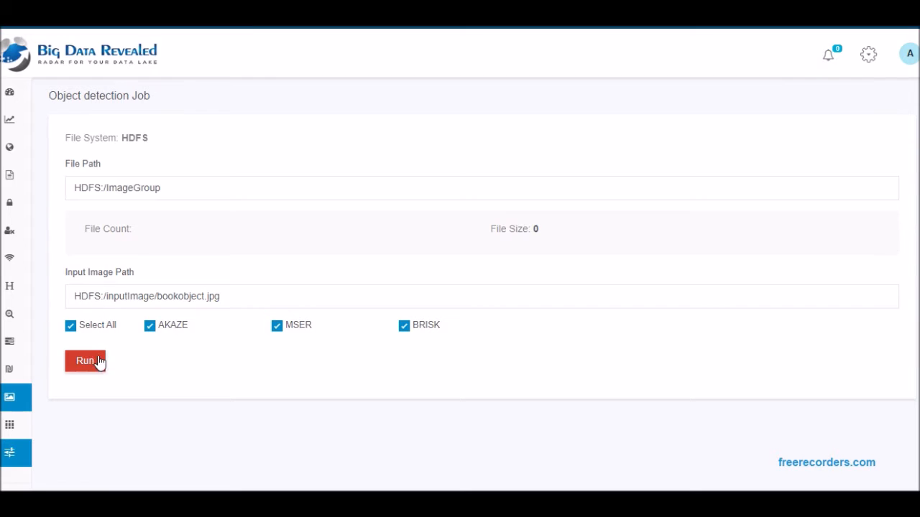
{"action": "left_click", "coordinate": [84, 362]}
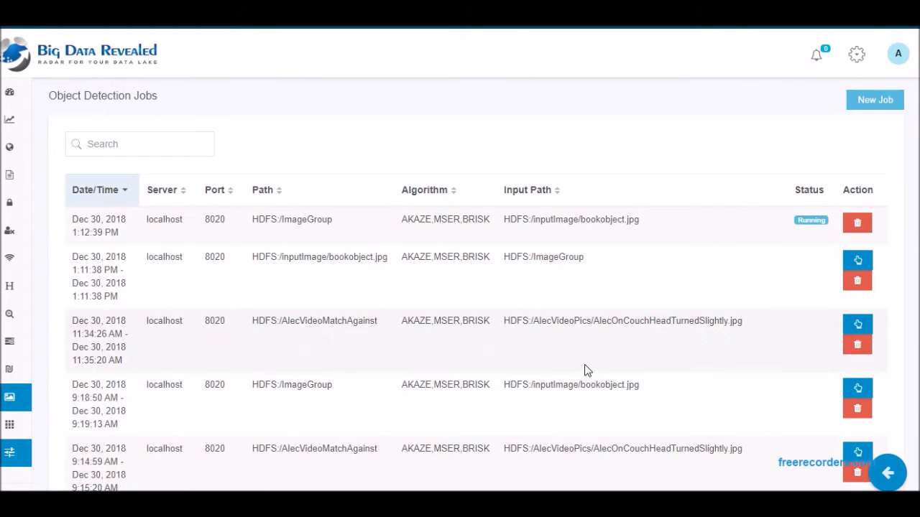
{"action": "mouse_move", "coordinate": [813, 230]}
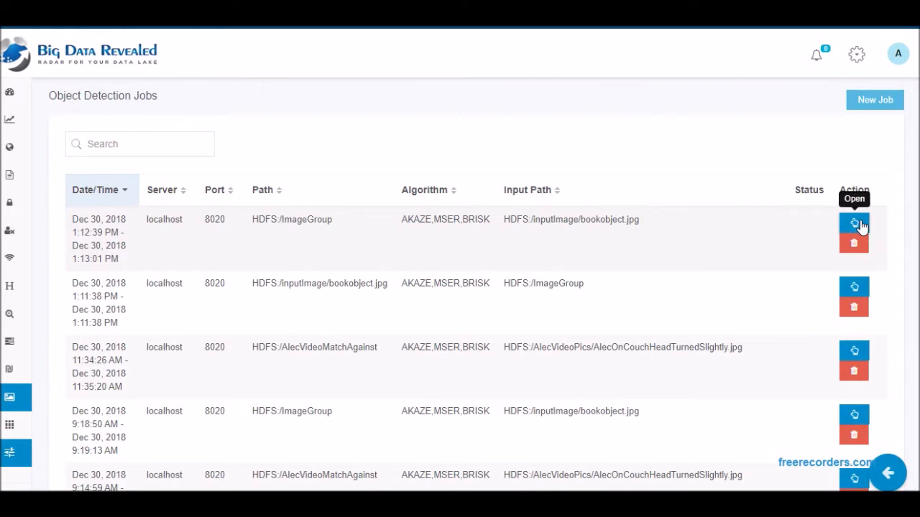
Step: Show the completed ImageGroup book-cover job's five match results with feature-point counts
{"action": "left_click", "coordinate": [856, 224]}
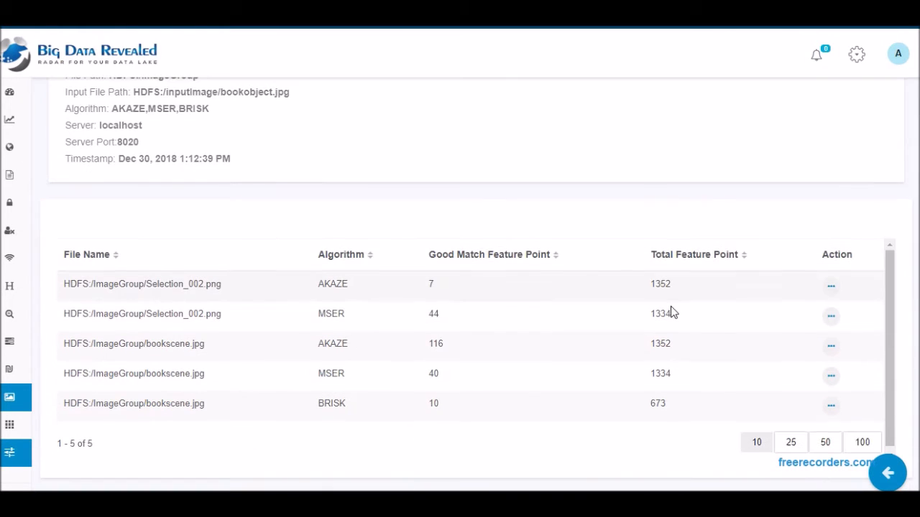
{"action": "mouse_move", "coordinate": [464, 351]}
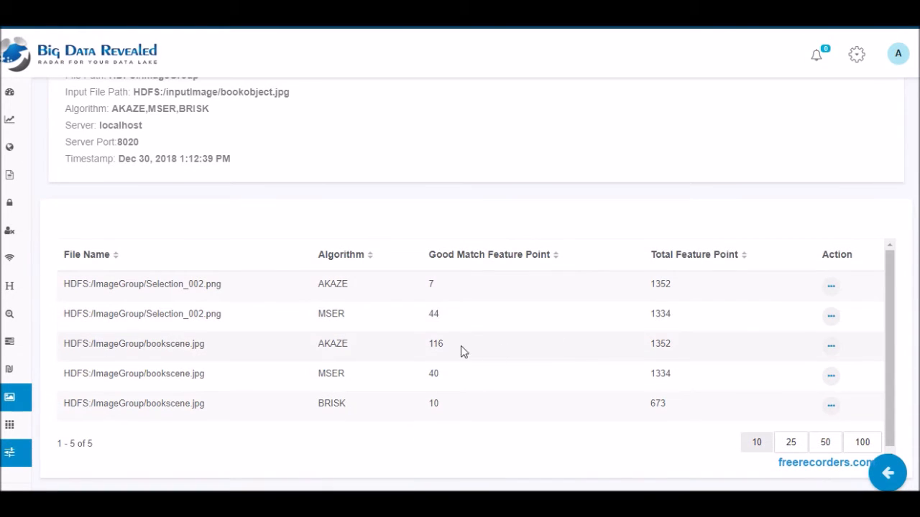
{"action": "mouse_move", "coordinate": [831, 345]}
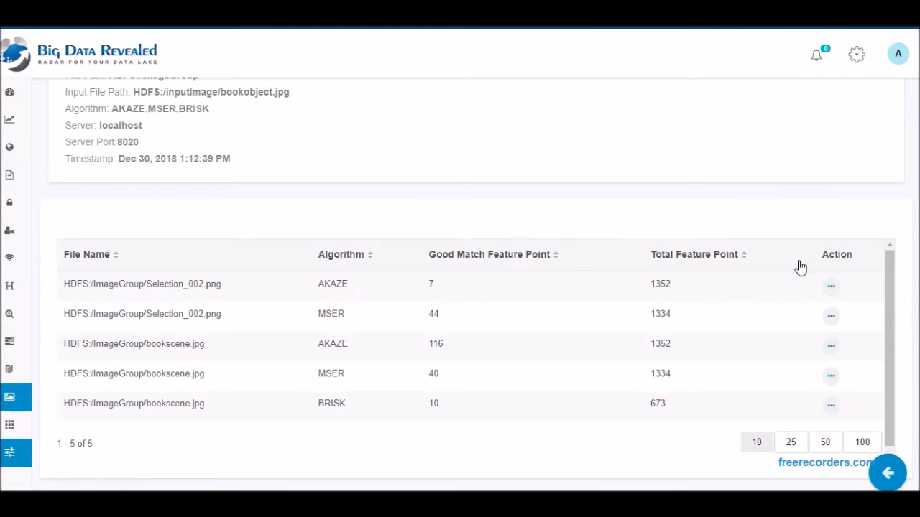
{"action": "left_click", "coordinate": [831, 286]}
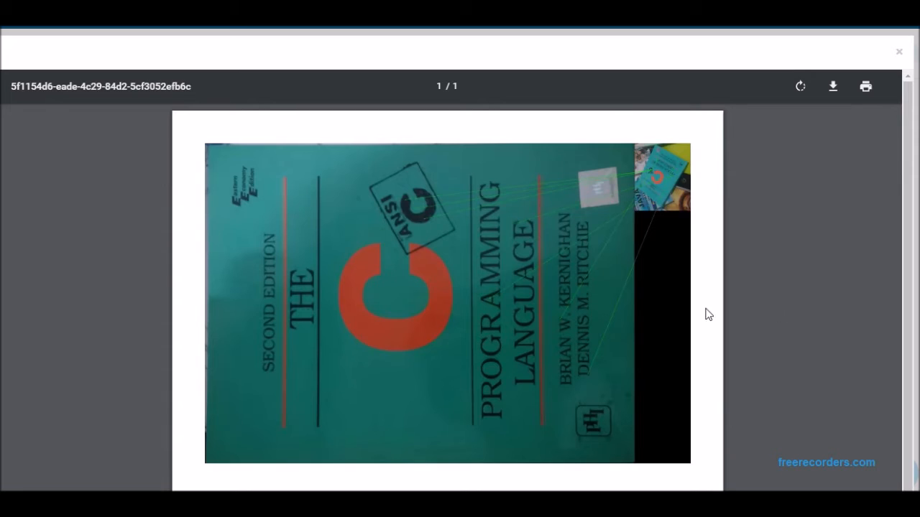
{"action": "mouse_move", "coordinate": [434, 308]}
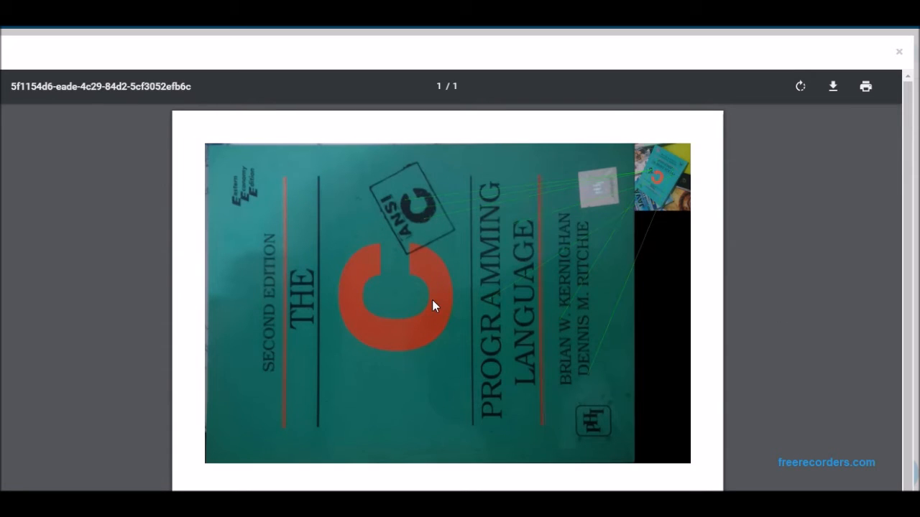
{"action": "mouse_move", "coordinate": [672, 189]}
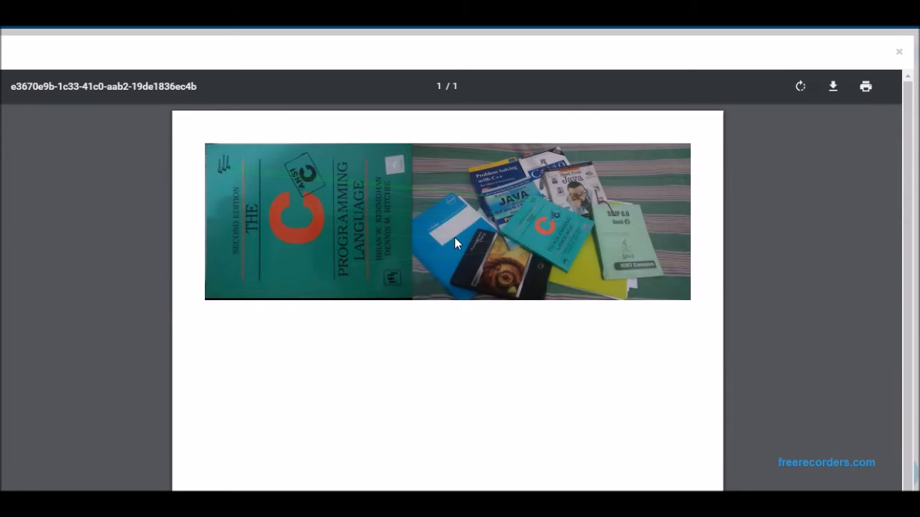
{"action": "mouse_move", "coordinate": [896, 52]}
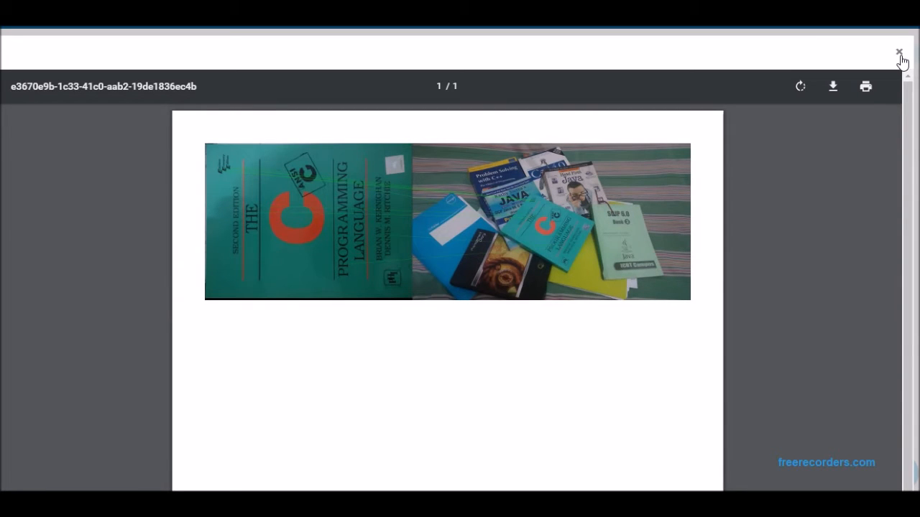
{"action": "left_click", "coordinate": [897, 49]}
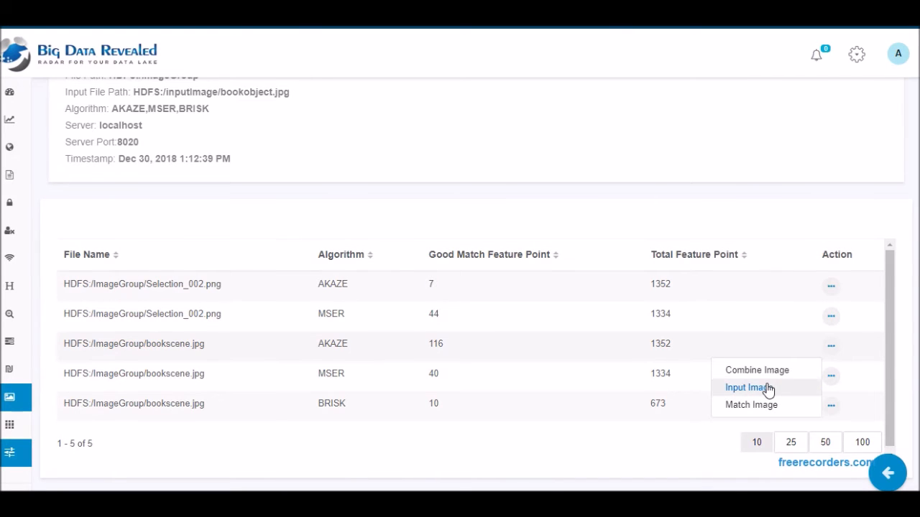
{"action": "left_click", "coordinate": [744, 388]}
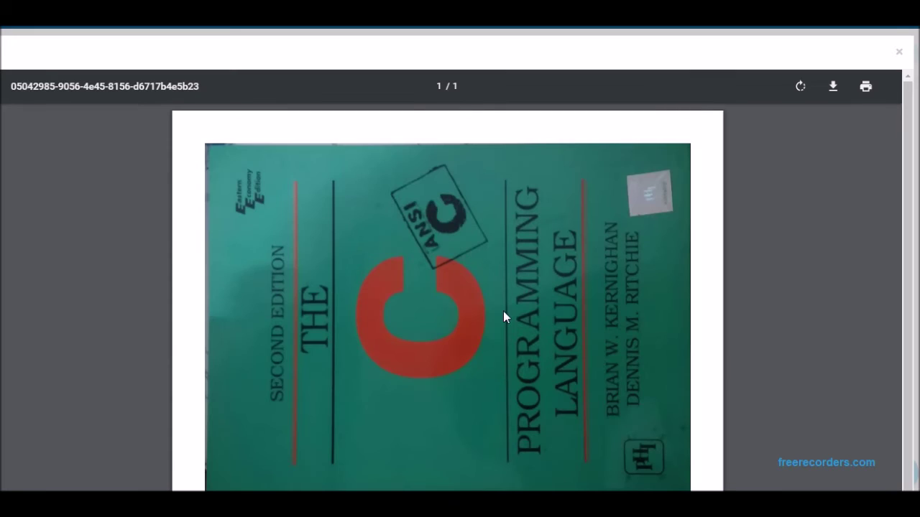
{"action": "mouse_move", "coordinate": [802, 238]}
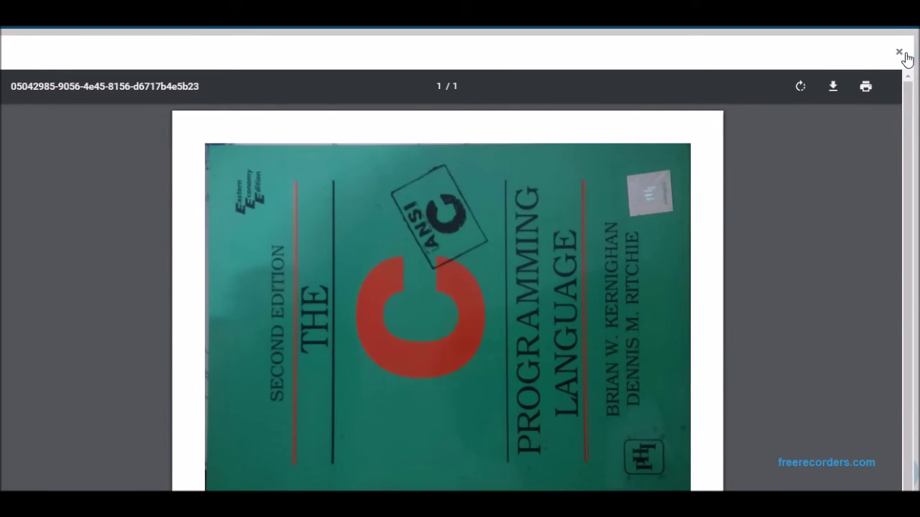
{"action": "left_click", "coordinate": [897, 52]}
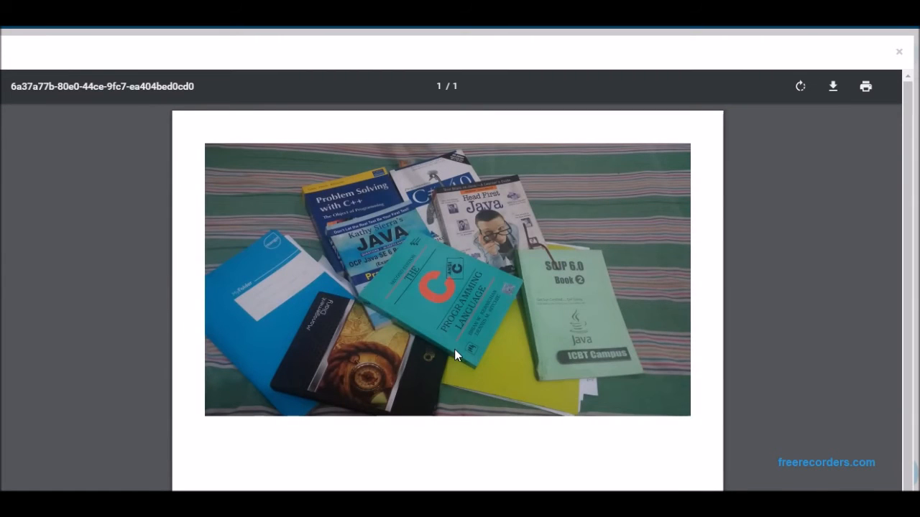
{"action": "mouse_move", "coordinate": [855, 146]}
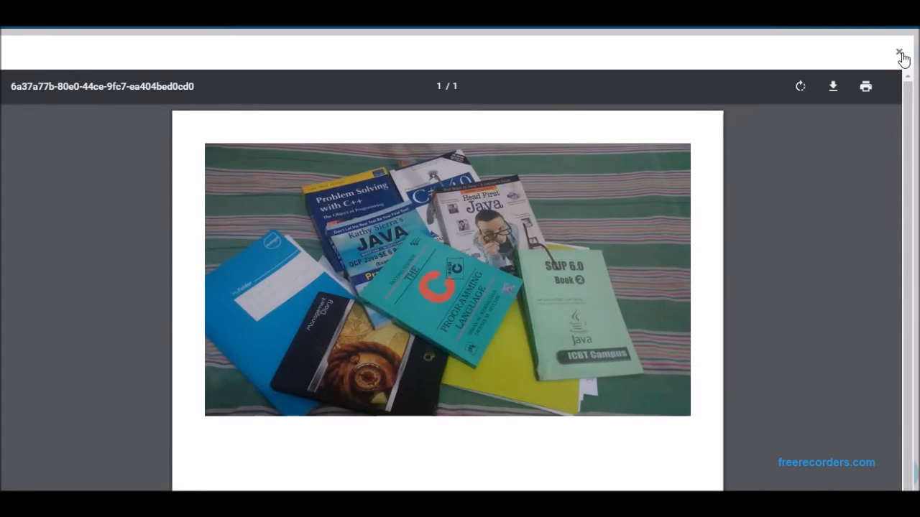
{"action": "left_click", "coordinate": [899, 49]}
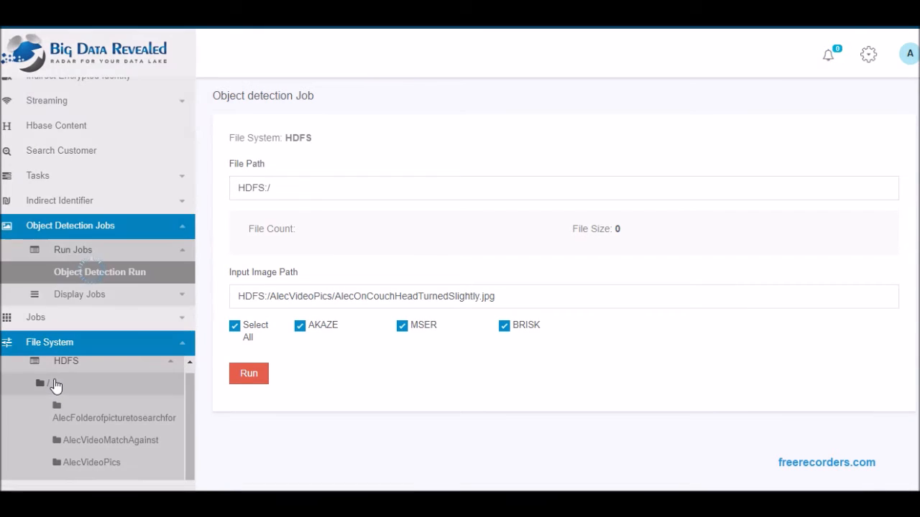
Step: Run the couch photo job on AlecVideoMatchAgainst and view a StevePics combined match image
{"action": "scroll", "scroll_direction": "down", "scroll_amount": 3}
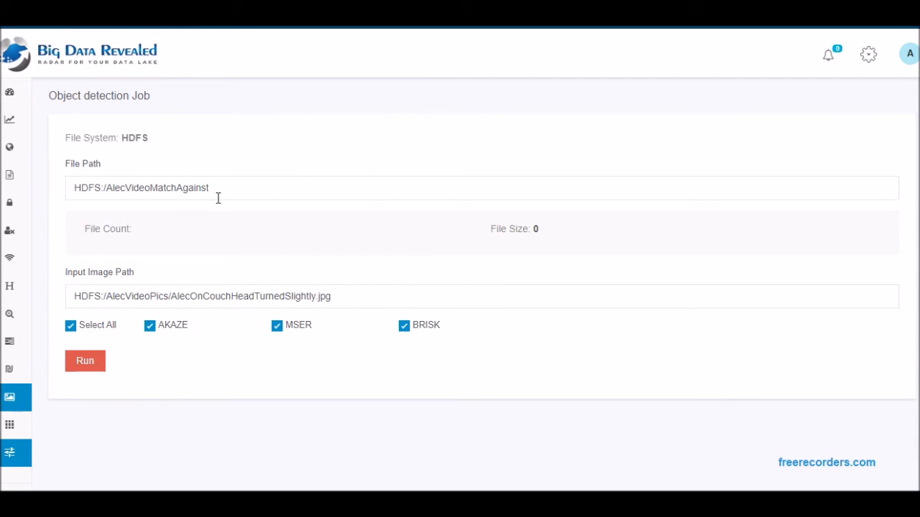
{"action": "left_click", "coordinate": [85, 360]}
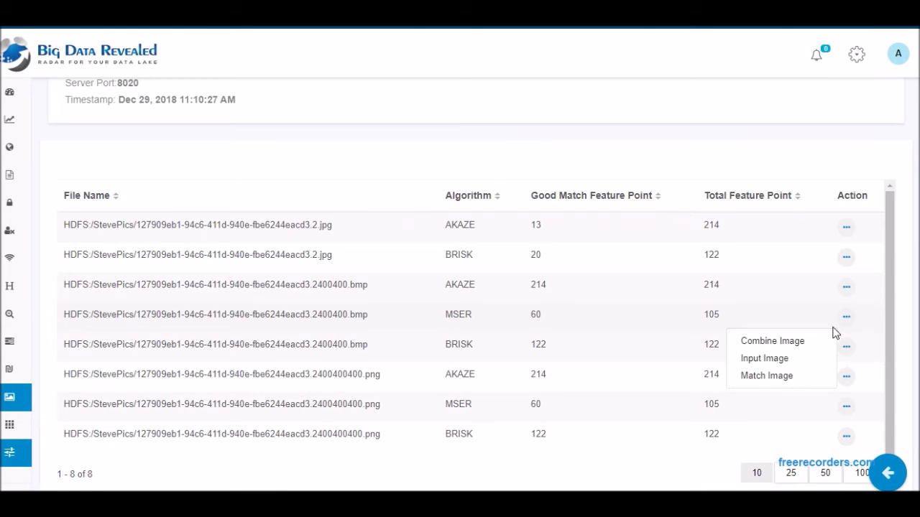
{"action": "left_click", "coordinate": [766, 375]}
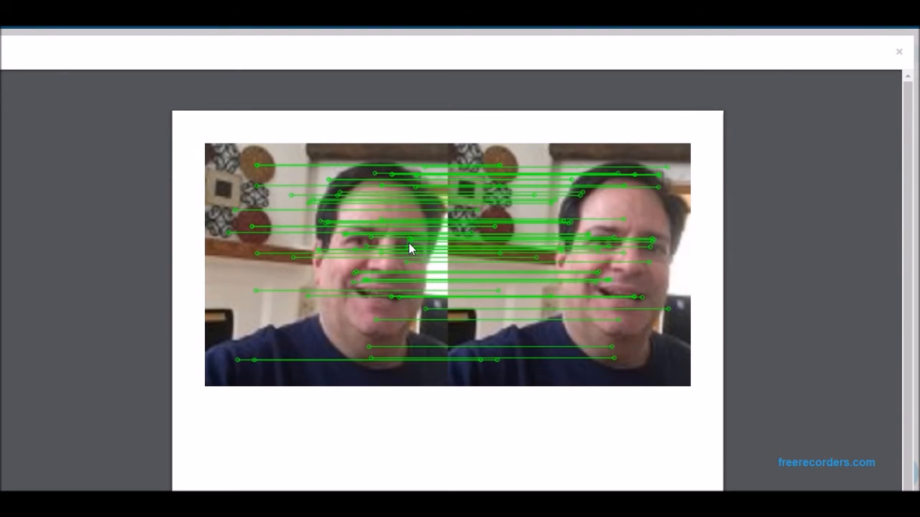
{"action": "mouse_move", "coordinate": [641, 262]}
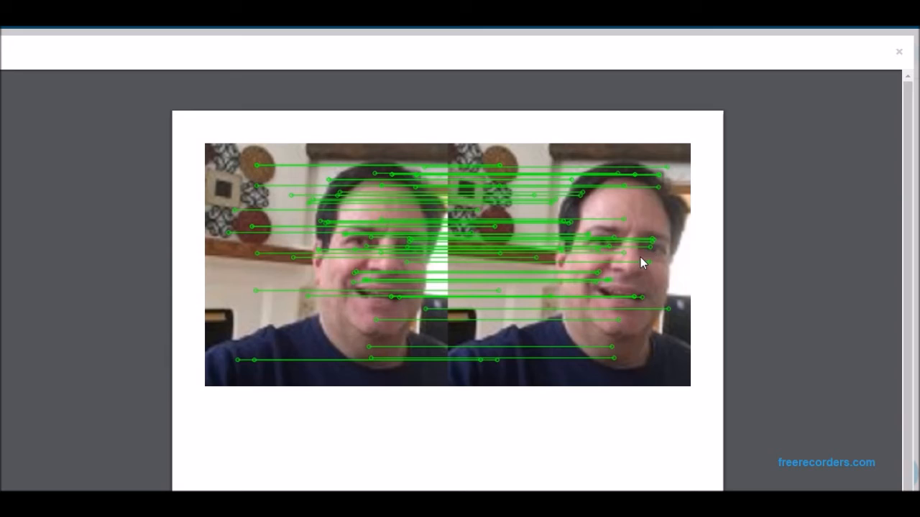
{"action": "mouse_move", "coordinate": [395, 309]}
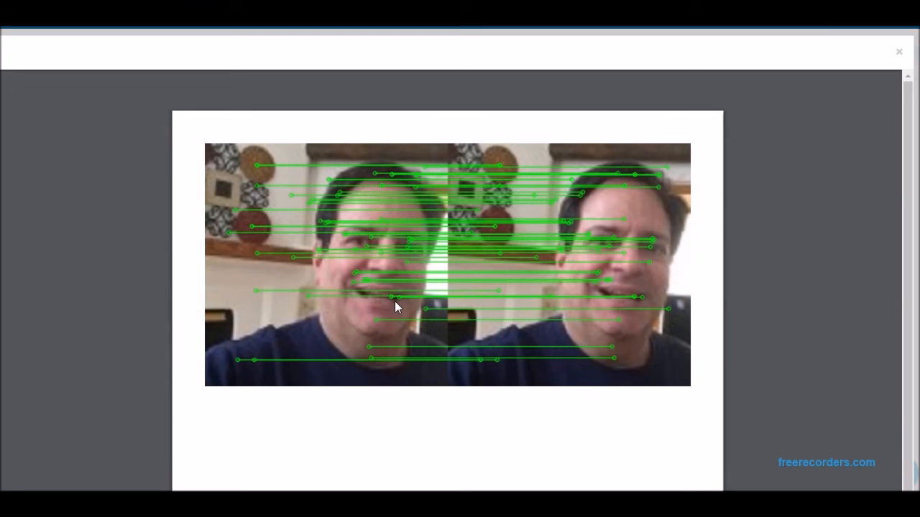
{"action": "mouse_move", "coordinate": [639, 311]}
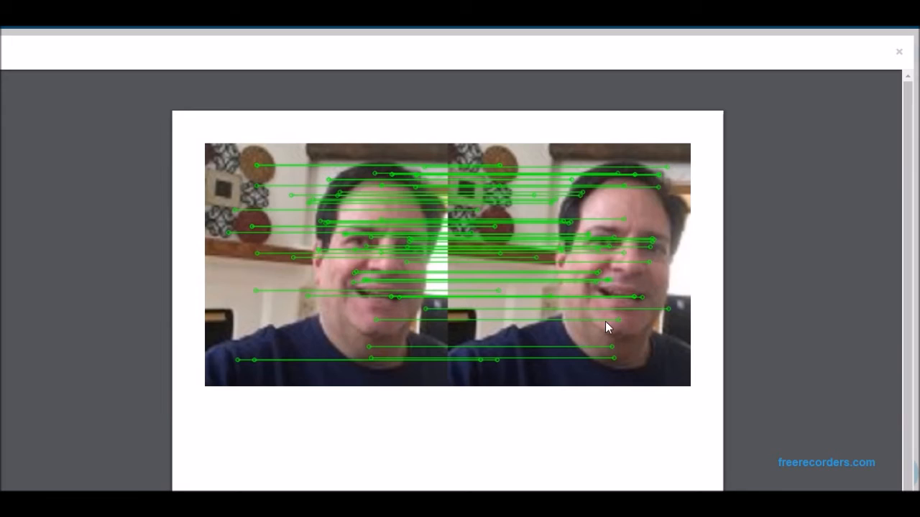
{"action": "mouse_move", "coordinate": [242, 229]}
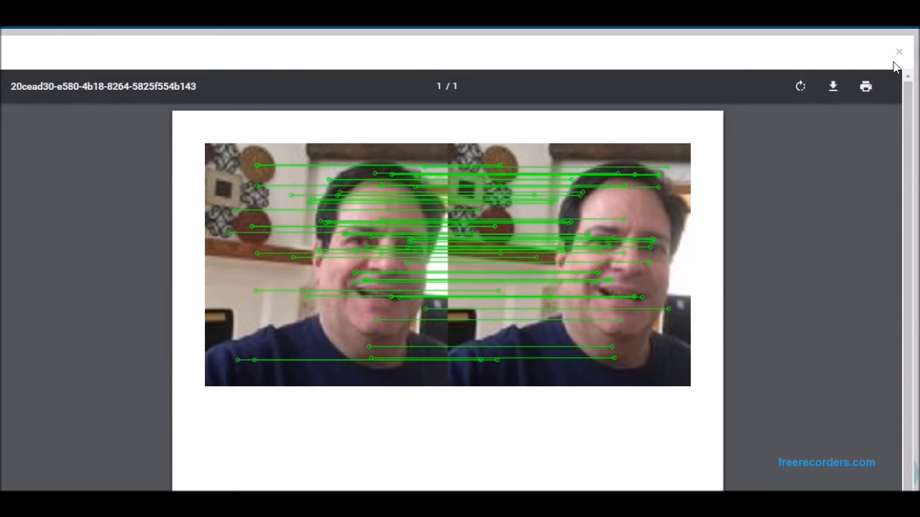
Step: Show the Combine Image for the AlecCampGolfCartShade MSER row scoring 16 of 797 points
{"action": "left_click", "coordinate": [898, 51]}
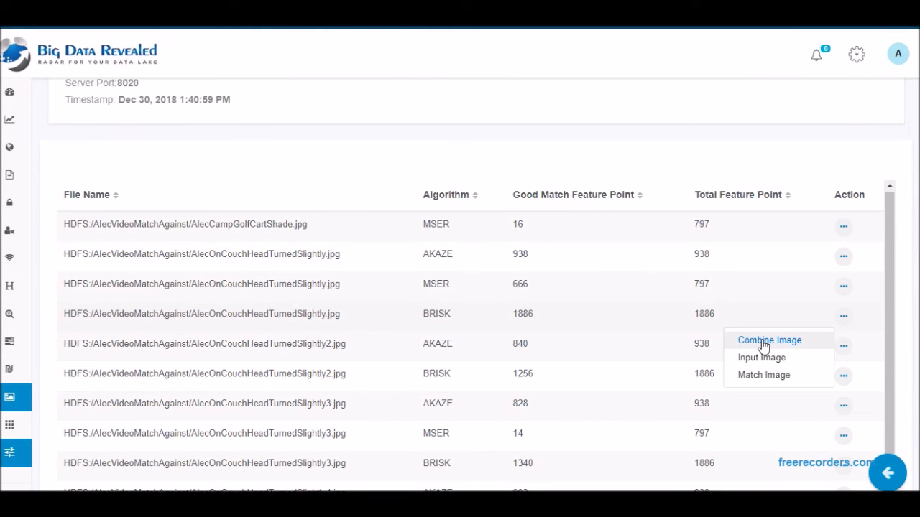
{"action": "left_click", "coordinate": [769, 339]}
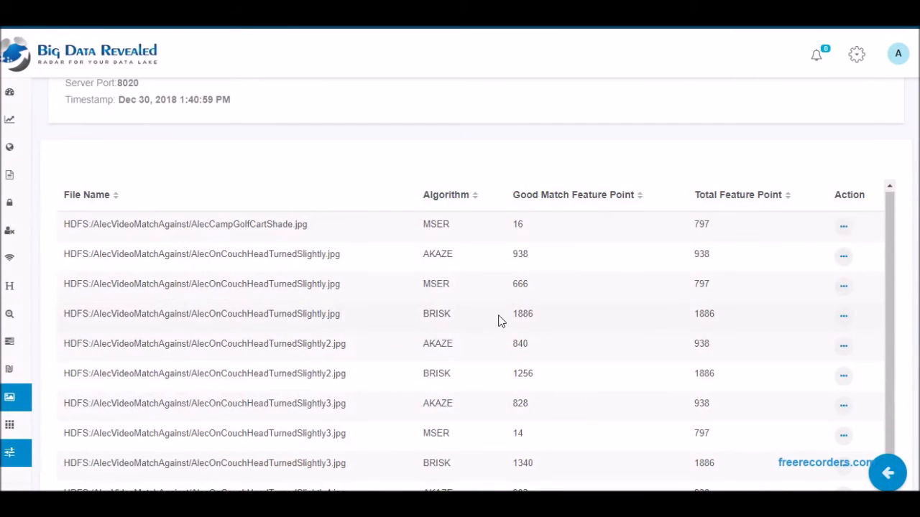
{"action": "mouse_move", "coordinate": [454, 296]}
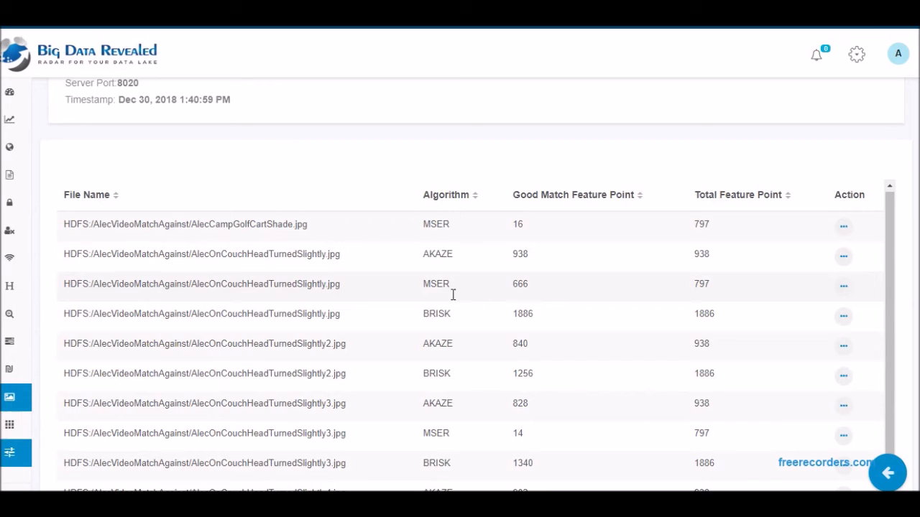
{"action": "left_click", "coordinate": [844, 284]}
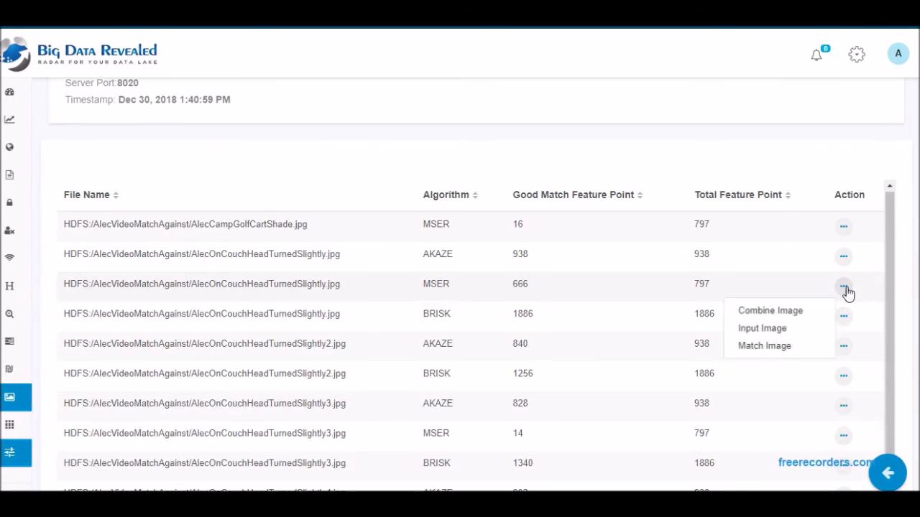
{"action": "left_click", "coordinate": [785, 320]}
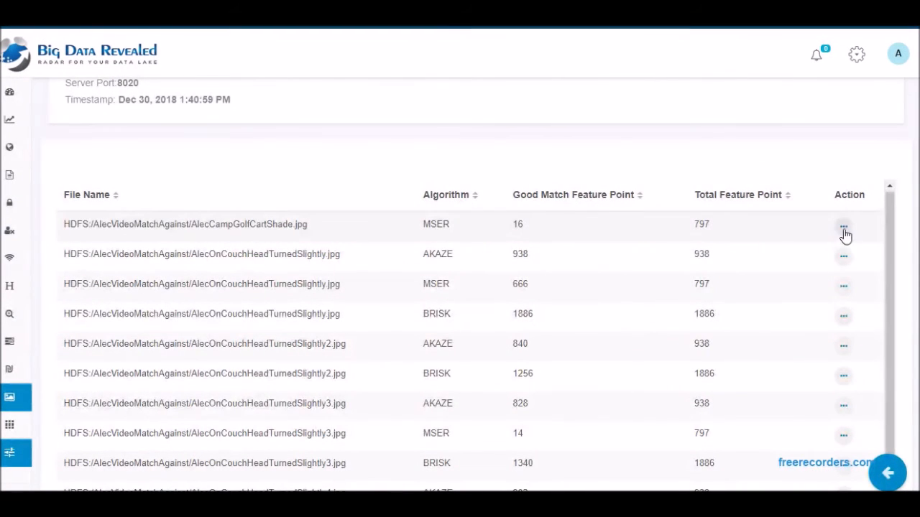
{"action": "mouse_move", "coordinate": [776, 259]}
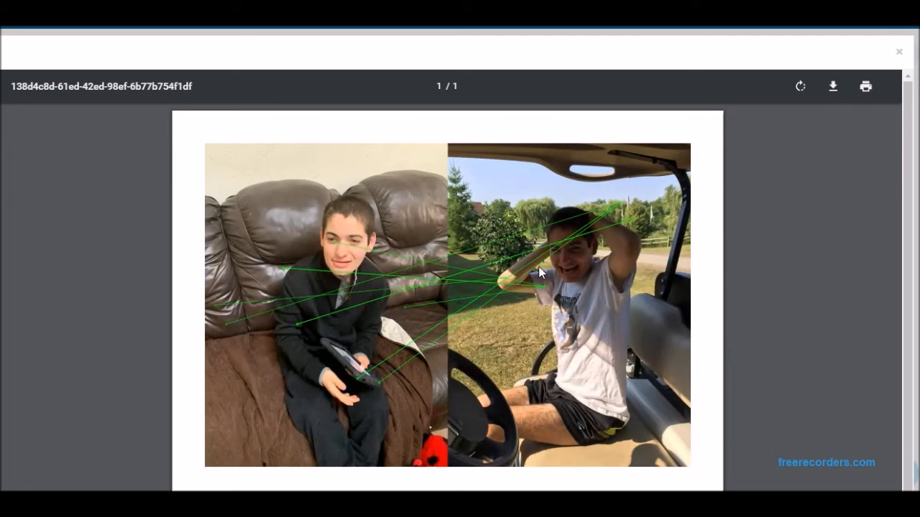
{"action": "mouse_move", "coordinate": [900, 51]}
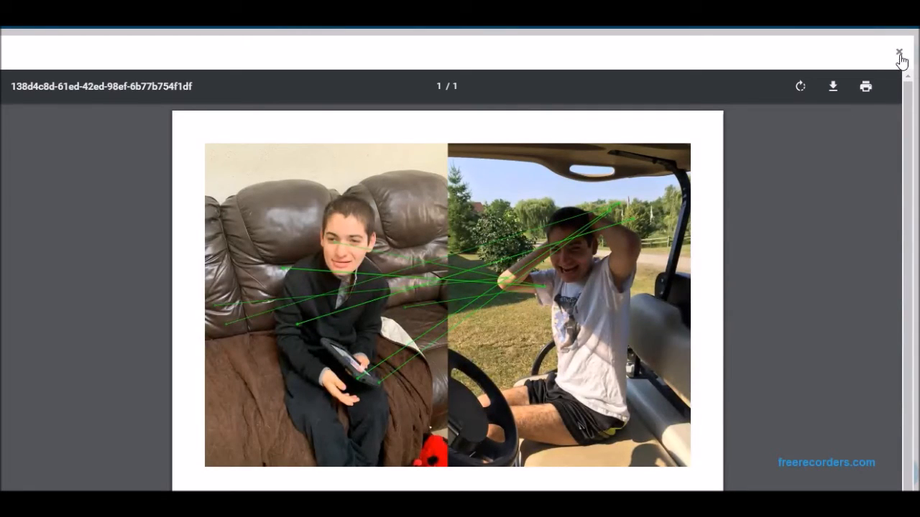
Step: View the combined match image for the AKAZE 840 couch result and close it
{"action": "left_click", "coordinate": [897, 50]}
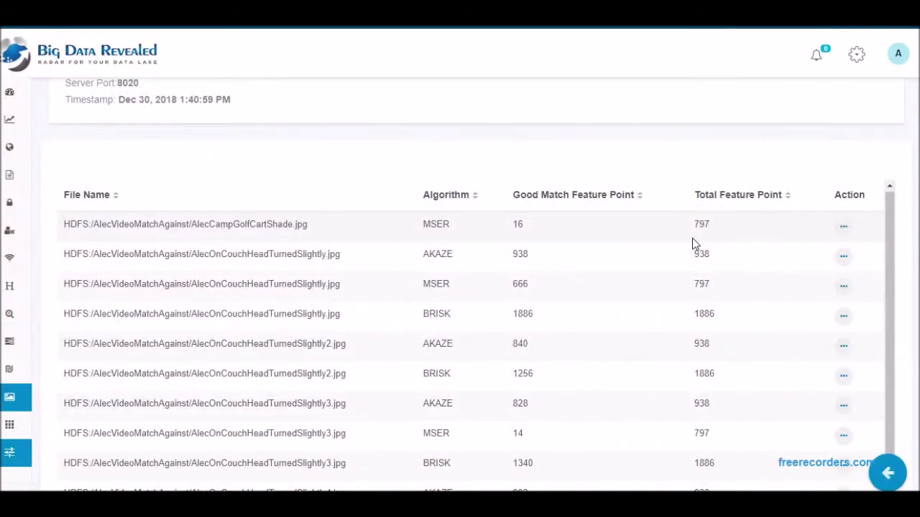
{"action": "scroll", "scroll_direction": "down", "scroll_amount": 3}
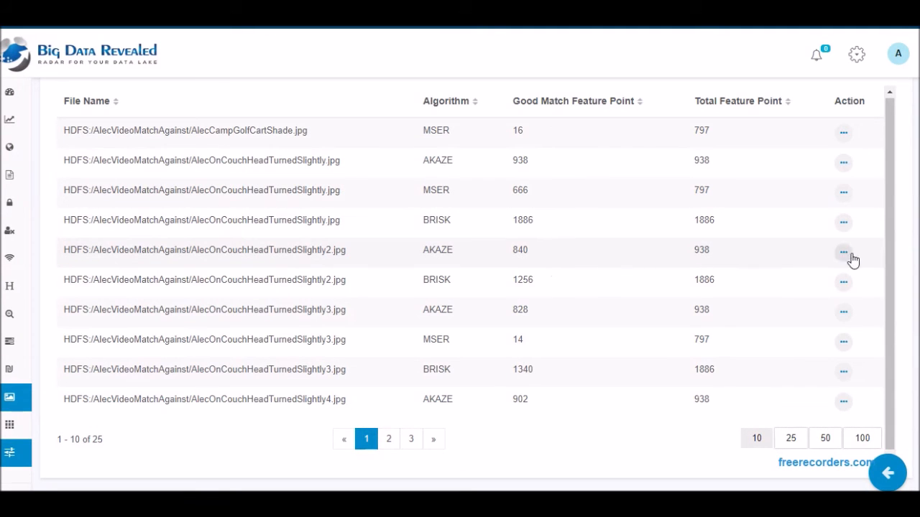
{"action": "left_click", "coordinate": [845, 252]}
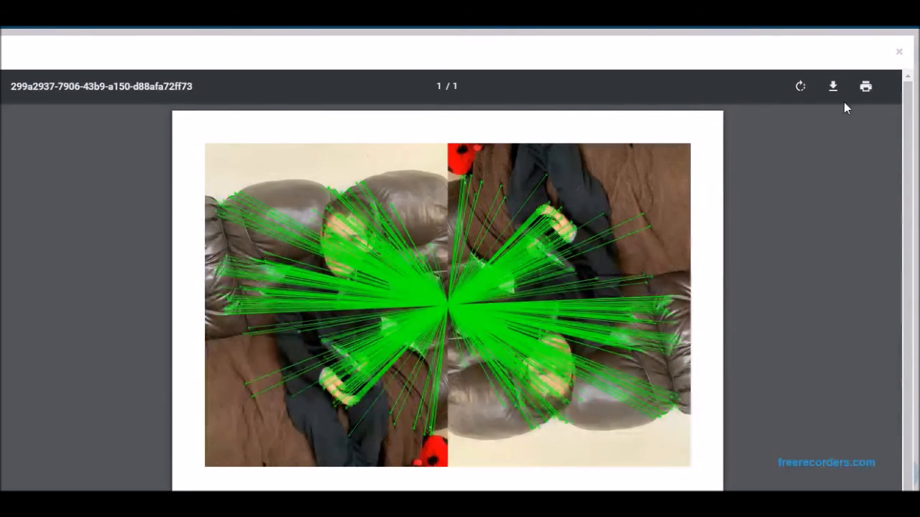
{"action": "mouse_move", "coordinate": [900, 54]}
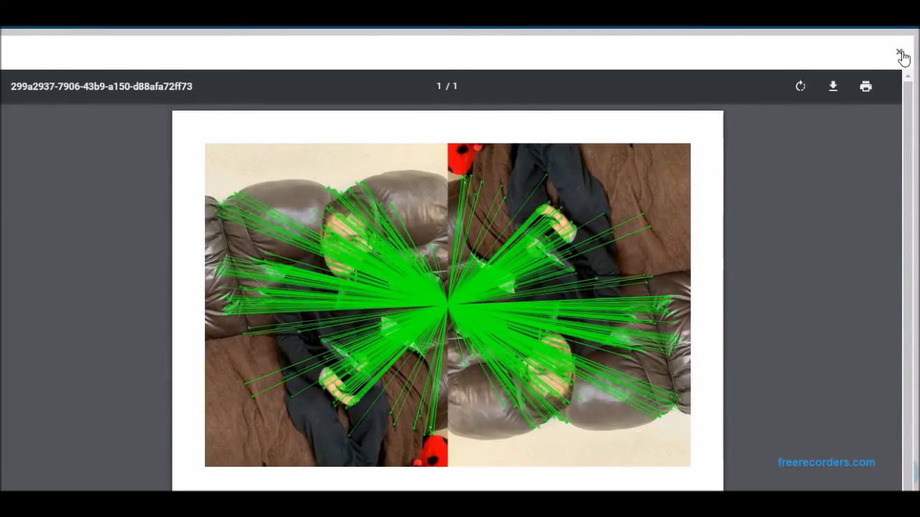
{"action": "left_click", "coordinate": [899, 52]}
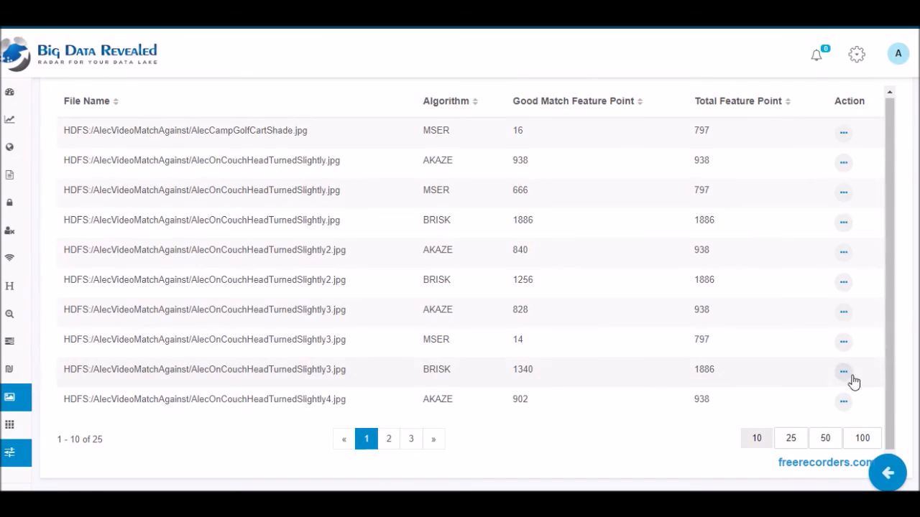
Step: View the combined match image for the BRISK 1340 couch result and return to the 25-result table
{"action": "left_click", "coordinate": [842, 371]}
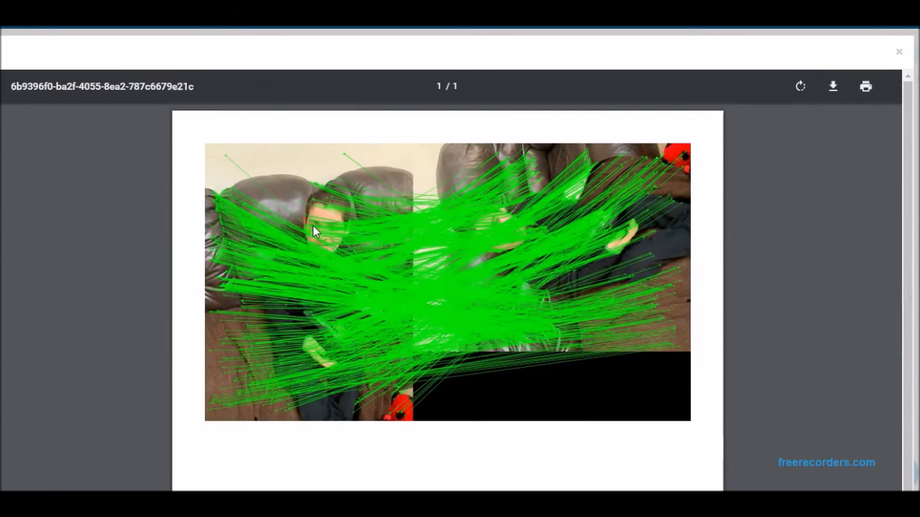
{"action": "left_click", "coordinate": [899, 52]}
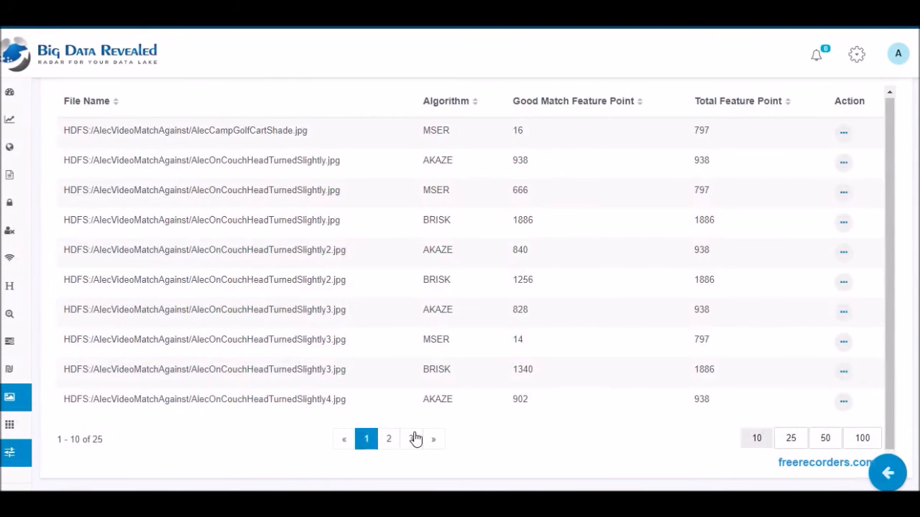
Step: View the store and clown photo match images from results page 3
{"action": "left_click", "coordinate": [388, 439]}
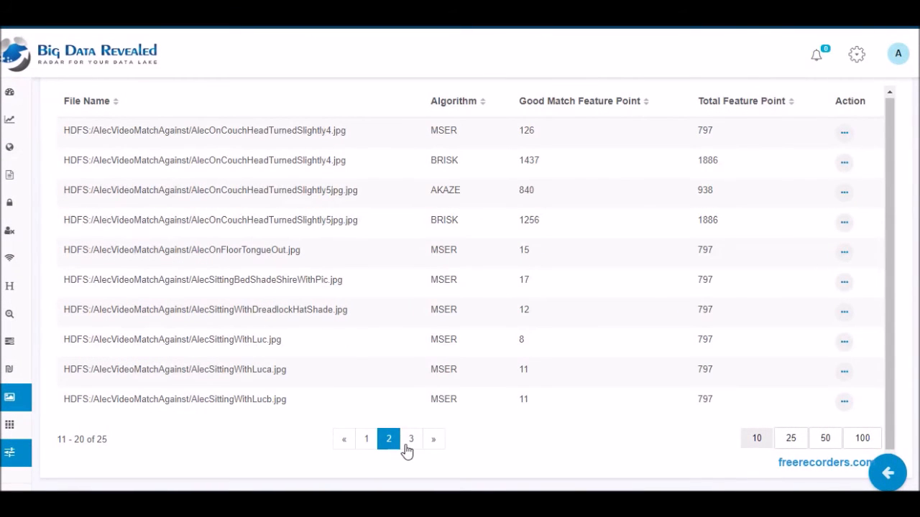
{"action": "left_click", "coordinate": [411, 438]}
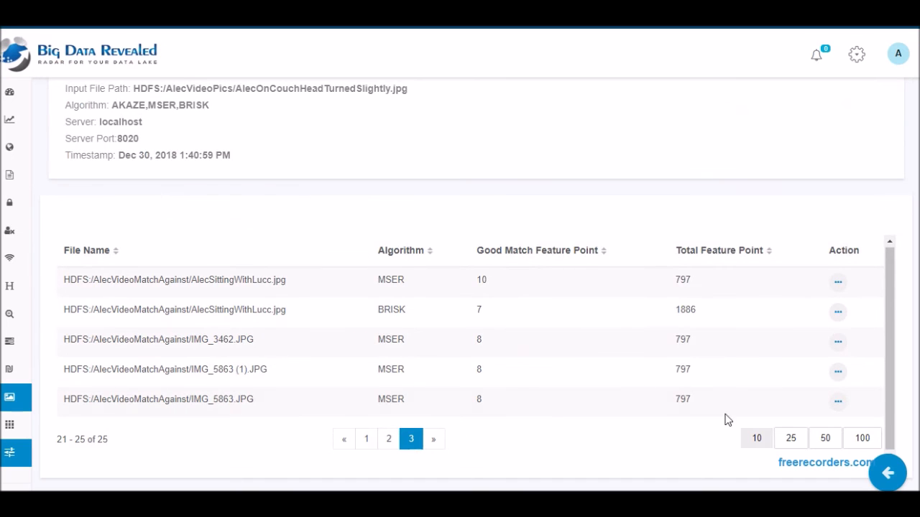
{"action": "left_click", "coordinate": [836, 400]}
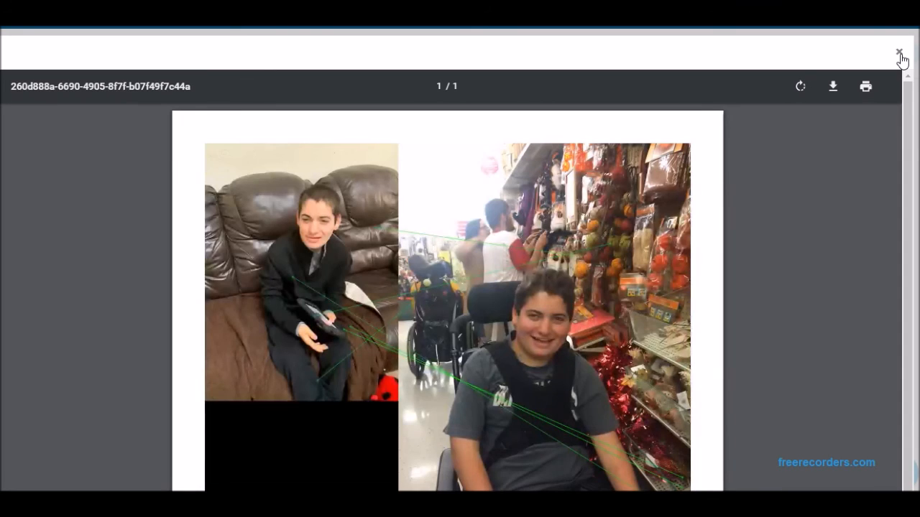
{"action": "left_click", "coordinate": [898, 50]}
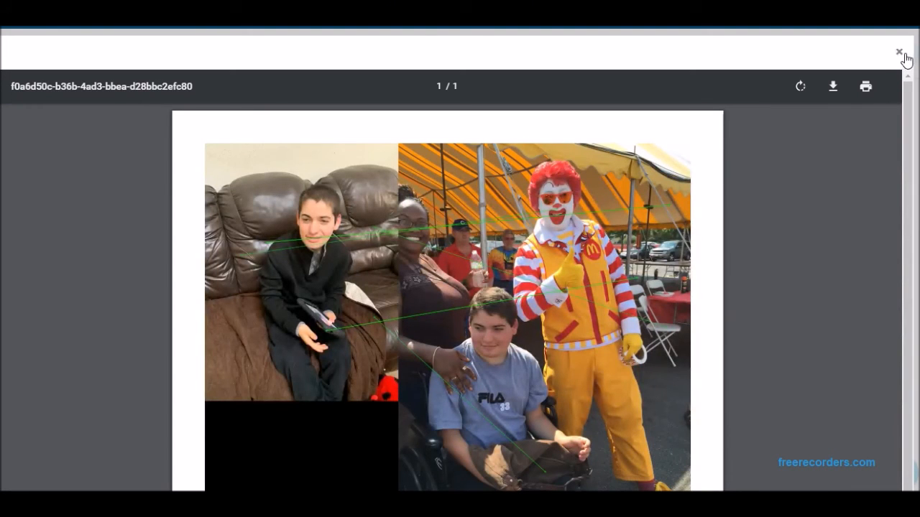
{"action": "left_click", "coordinate": [897, 52]}
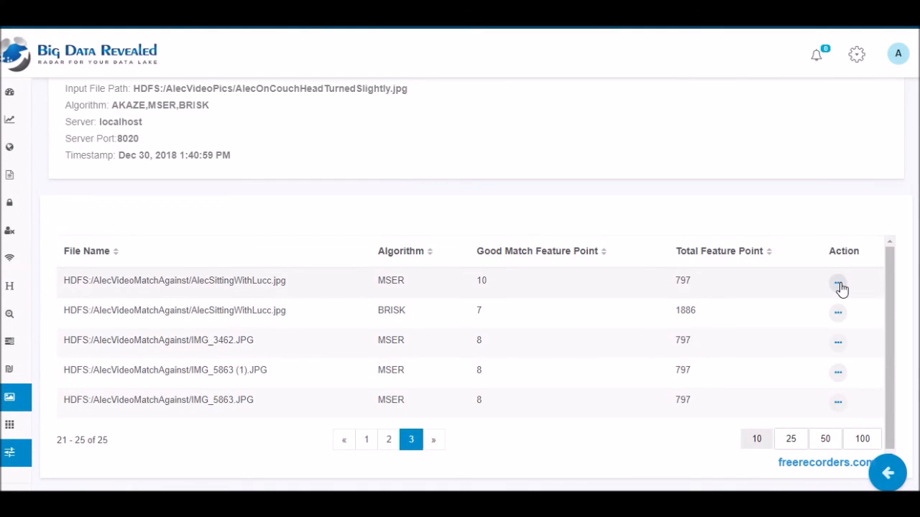
Step: View the dreadlock-hat match from the AlecSittingWithLucc MSER result, then a dense couch match from page 2
{"action": "left_click", "coordinate": [388, 440]}
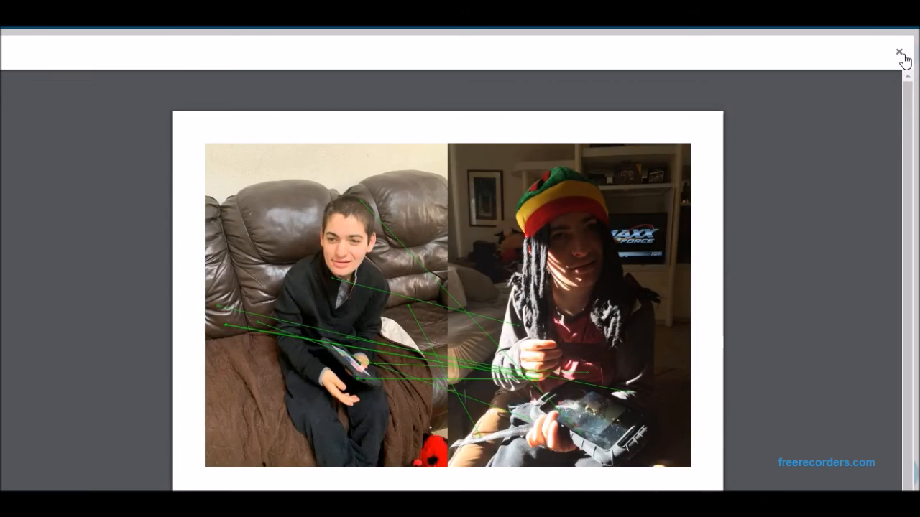
{"action": "left_click", "coordinate": [896, 52]}
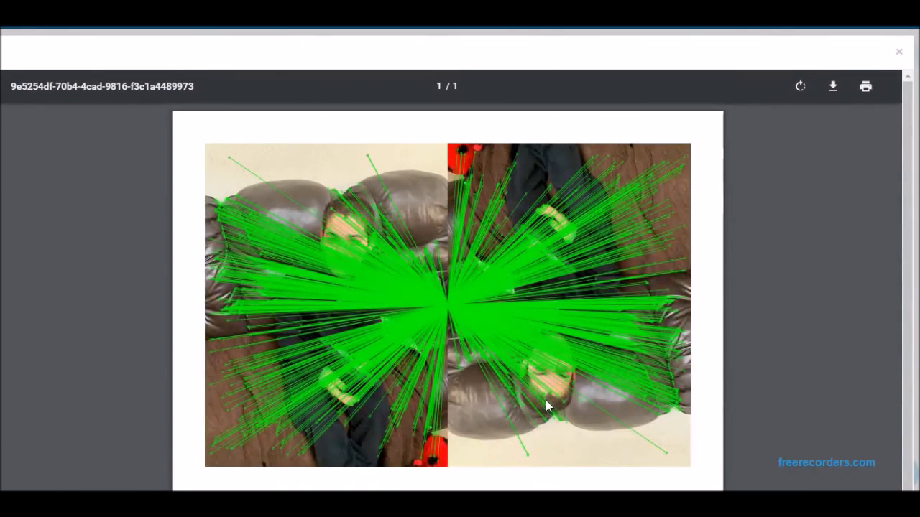
Step: View the couch photo matched side by side with its near-identical copy, then return to results page 2
{"action": "left_click", "coordinate": [899, 51]}
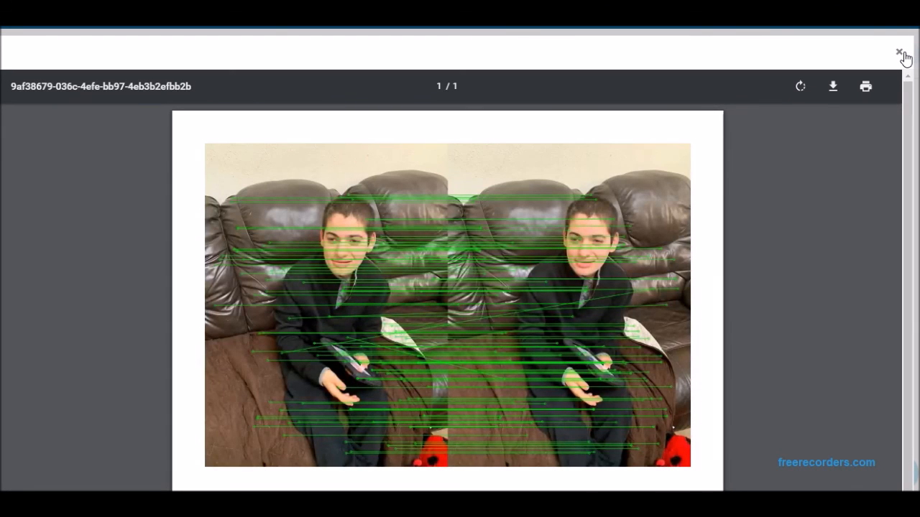
{"action": "left_click", "coordinate": [898, 51]}
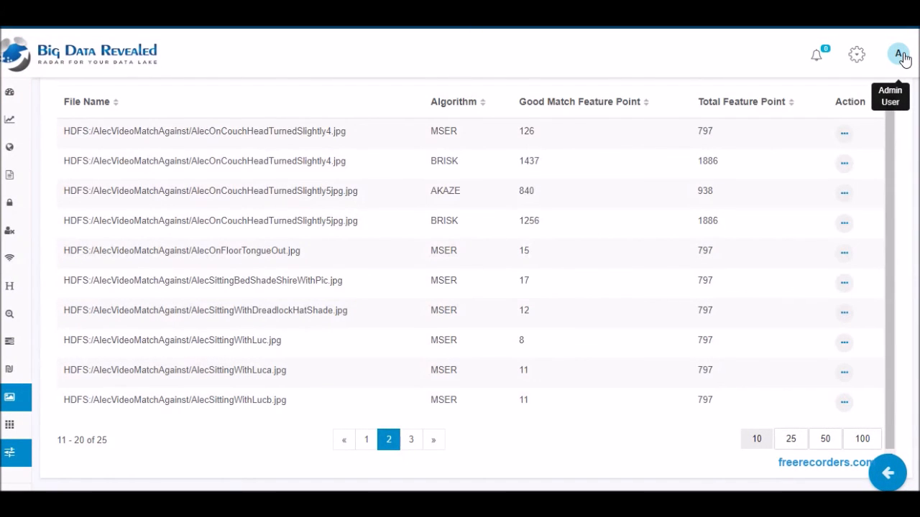